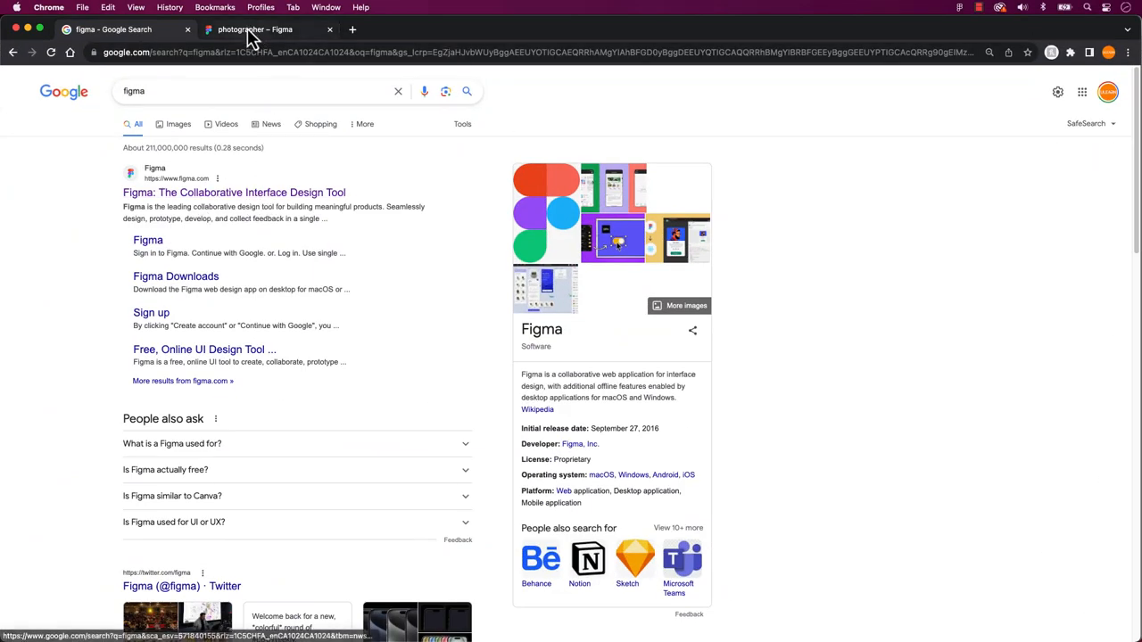
Switch to the 'photographer – Figma' tab in Chrome.
left_click(255, 30)
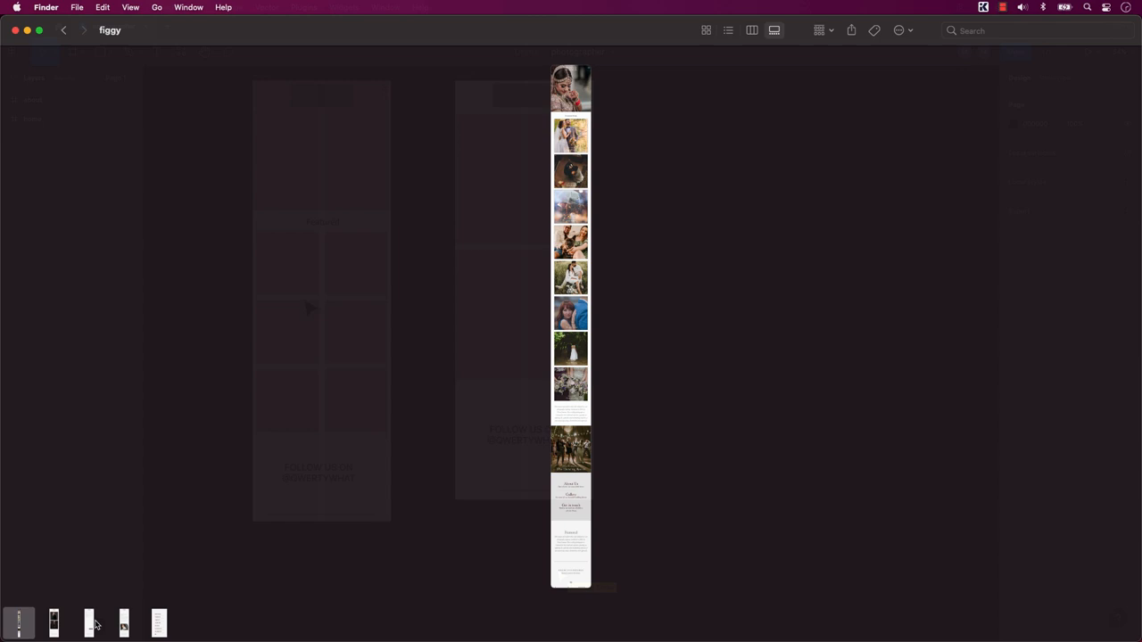
Preview the 03-contact.png contact page screenshot from the Quick Look thumbnail strip.
left_click(54, 622)
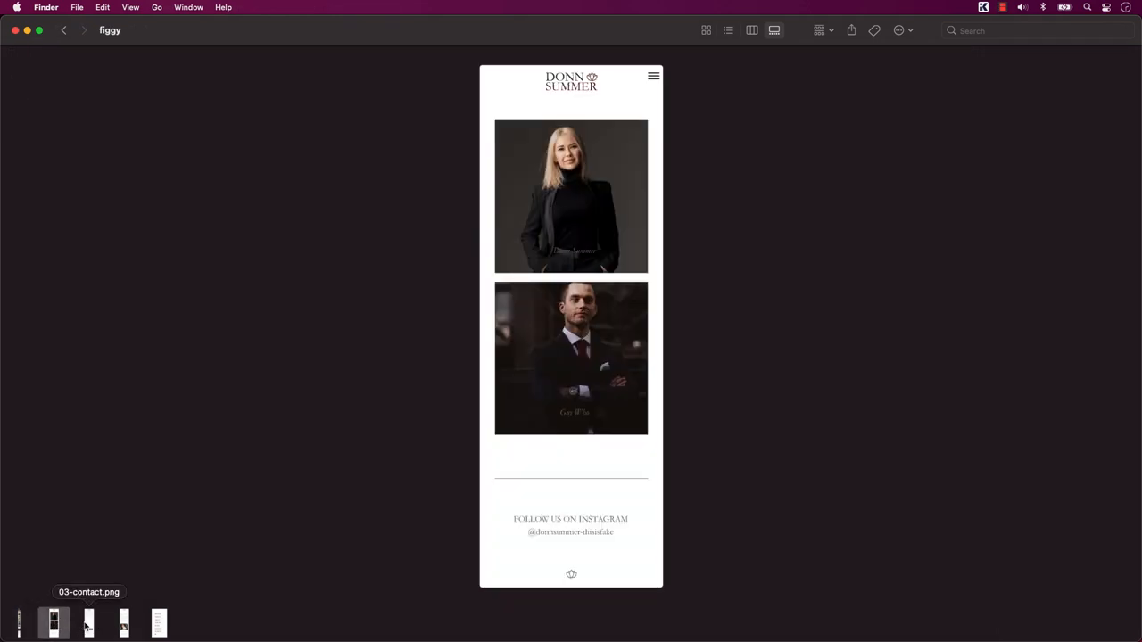
left_click(89, 622)
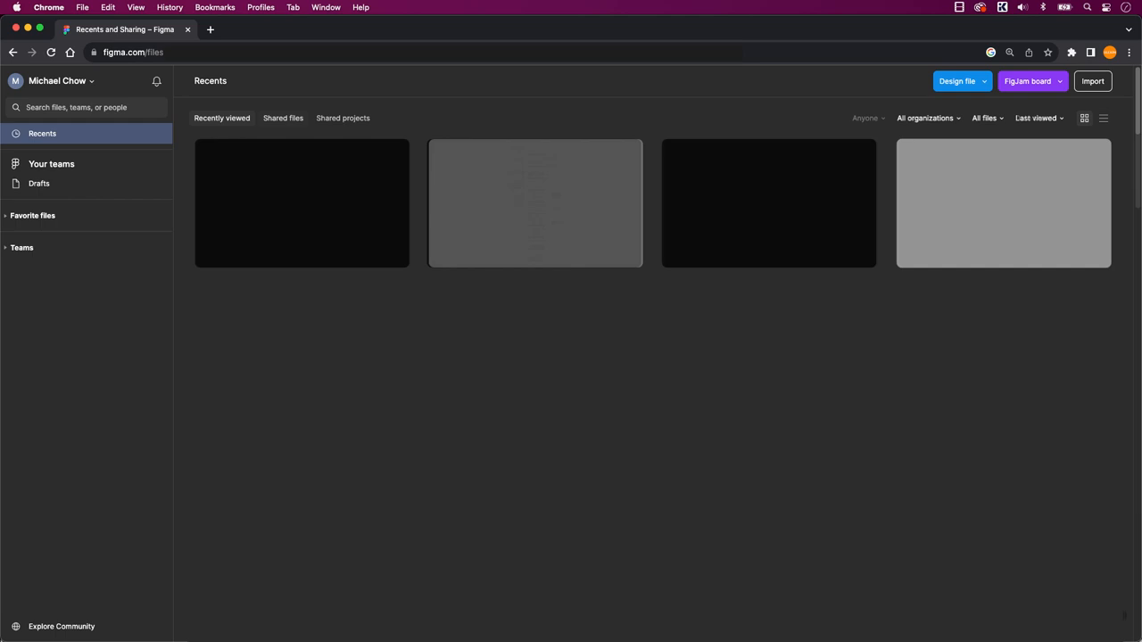
Browse Shared files and Shared projects, then create a new design file in Drafts.
left_click(282, 118)
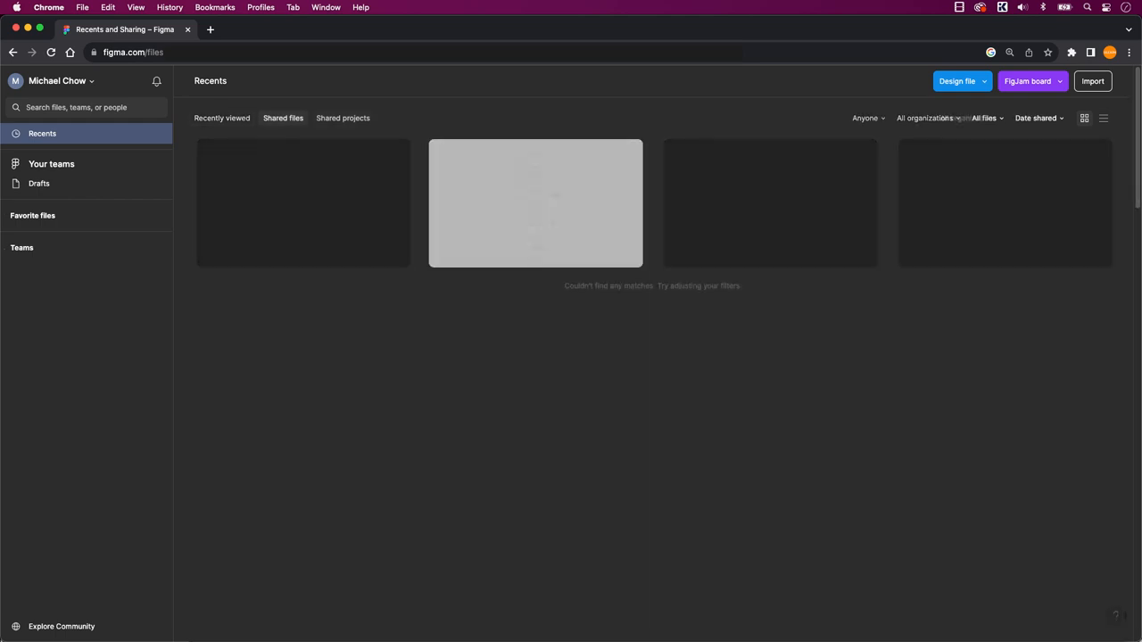
left_click(342, 117)
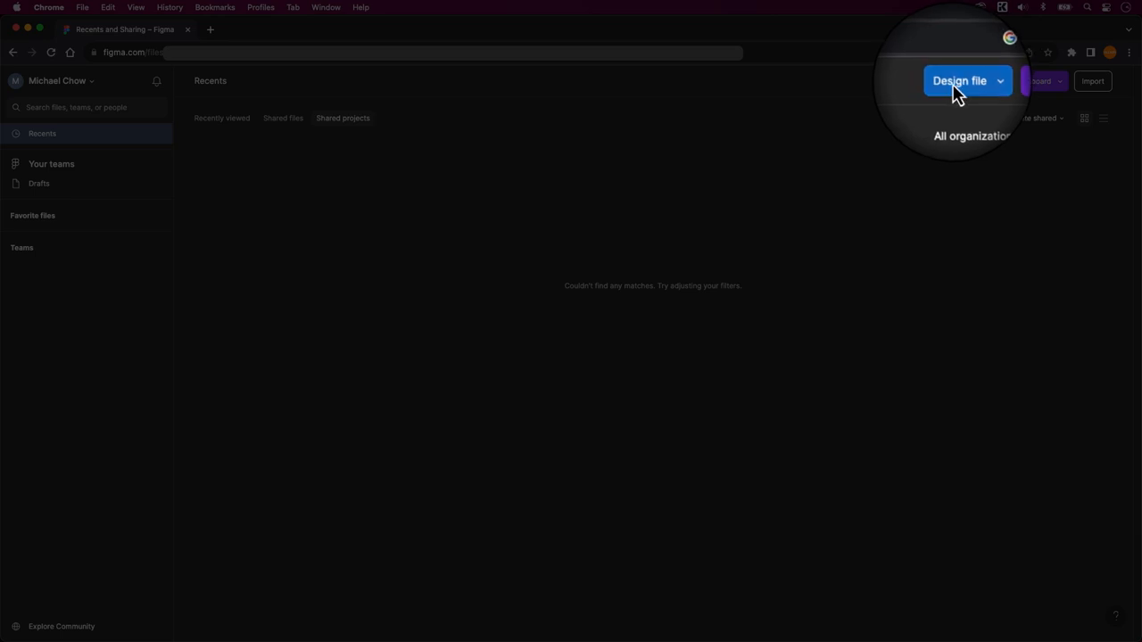
left_click(957, 81)
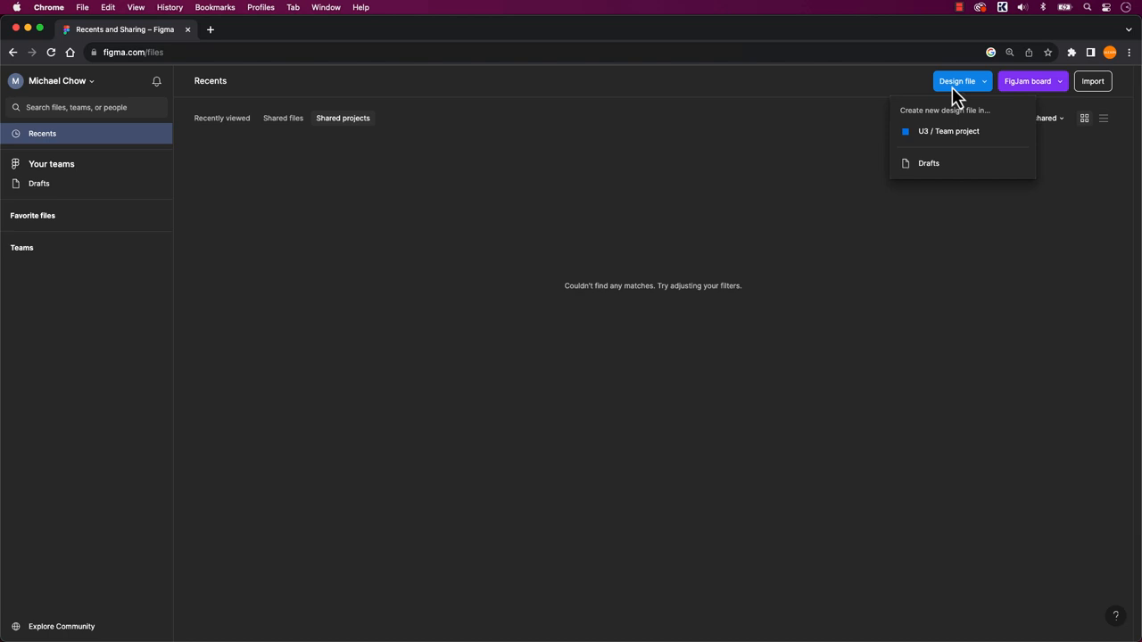
left_click(928, 164)
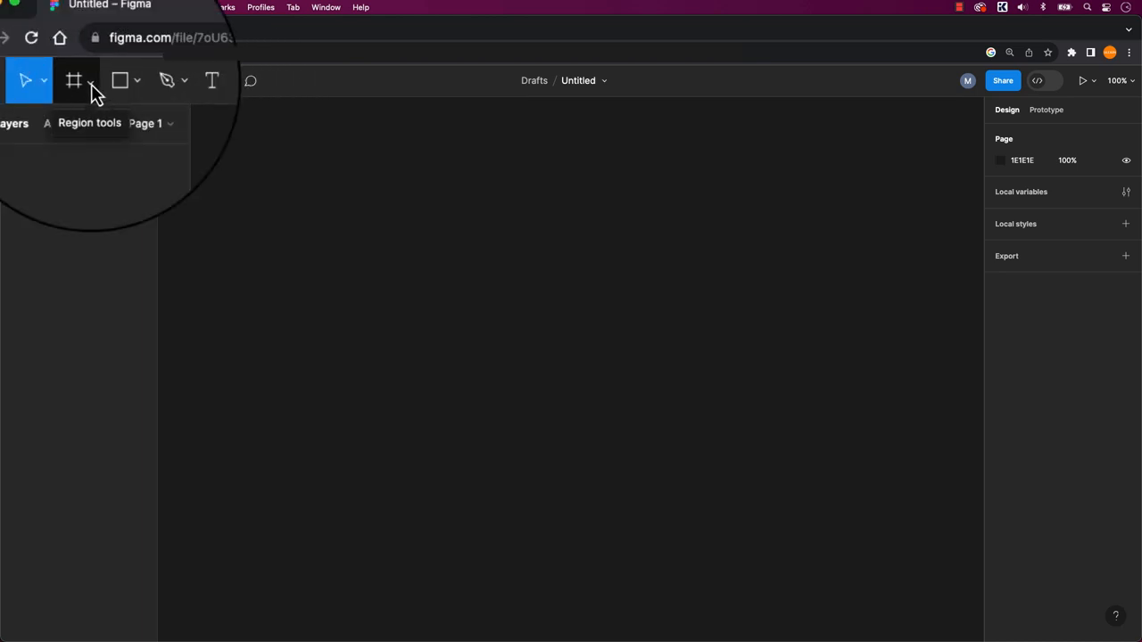
Add a 430 × 932 iPhone 14 & 15 Pro Max frame using the Frame tool.
left_click(95, 80)
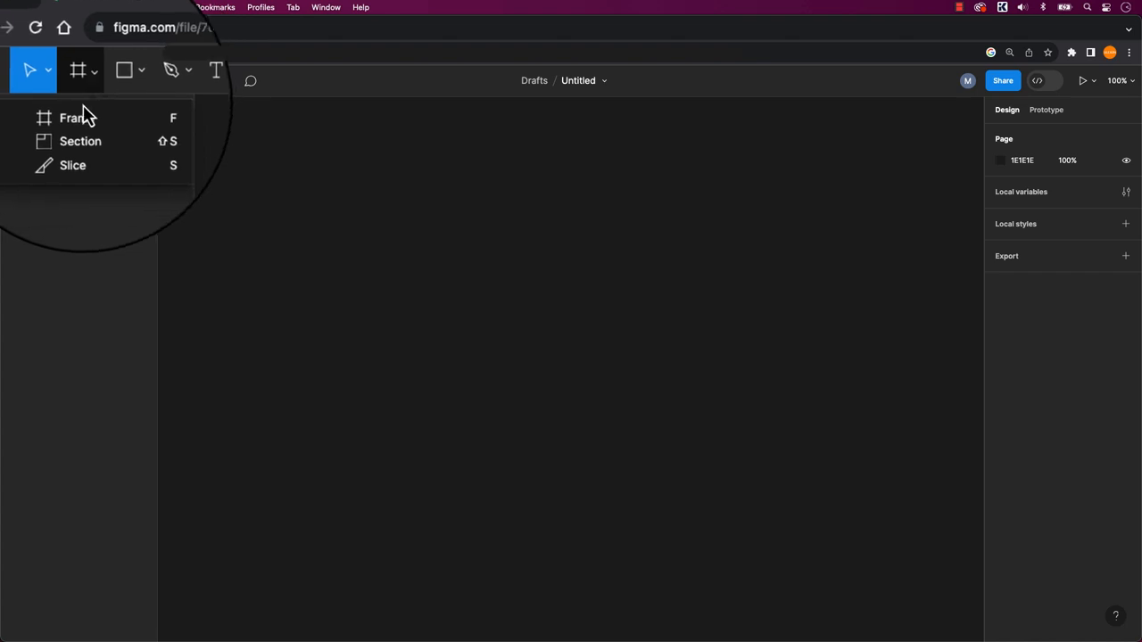
left_click(71, 117)
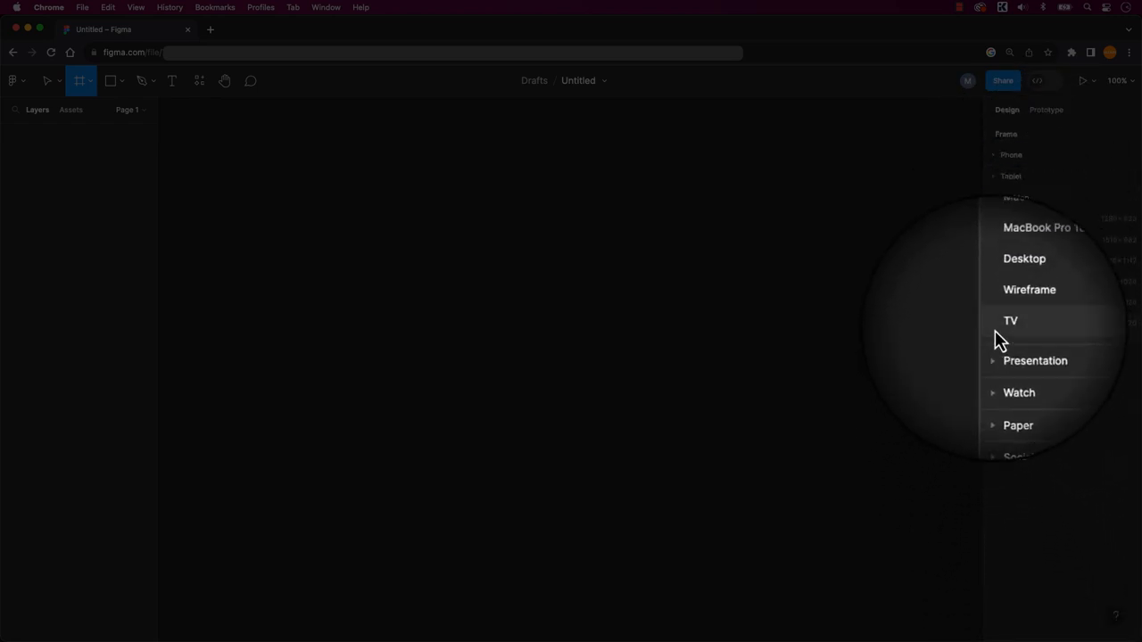
left_click(1011, 154)
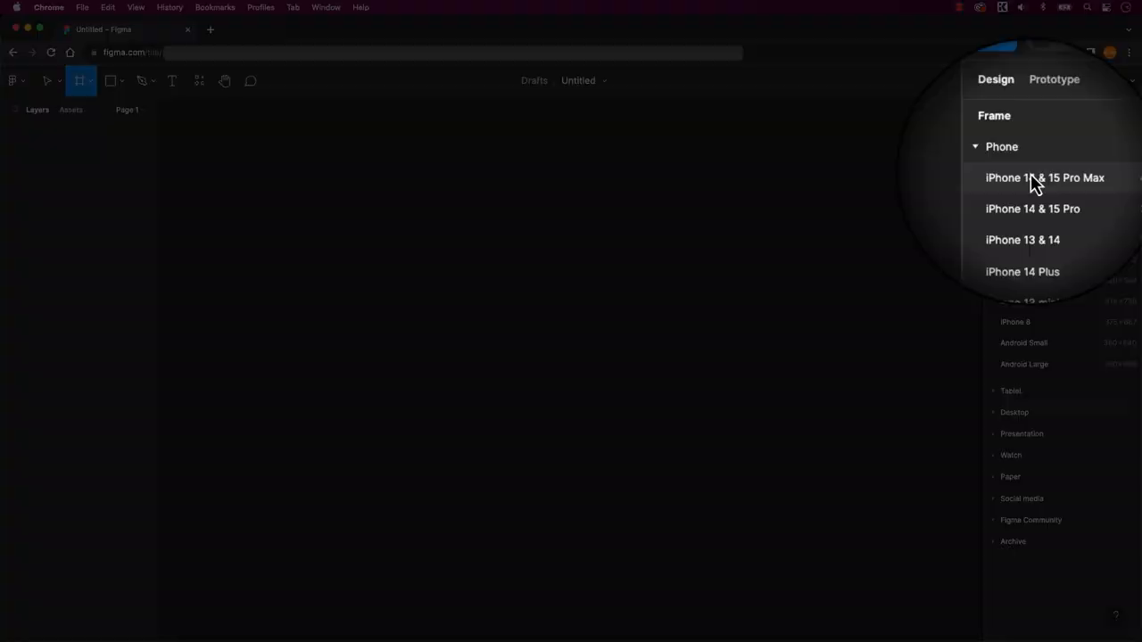
left_click(1044, 178)
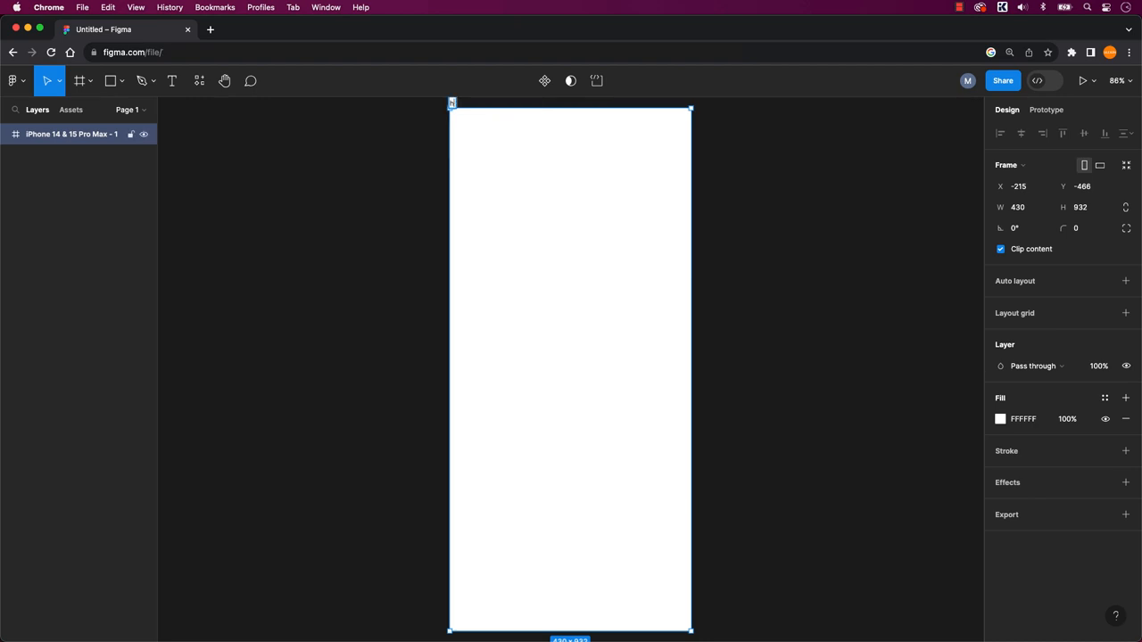
Rename the phone frame layer to 'home'.
type("home")
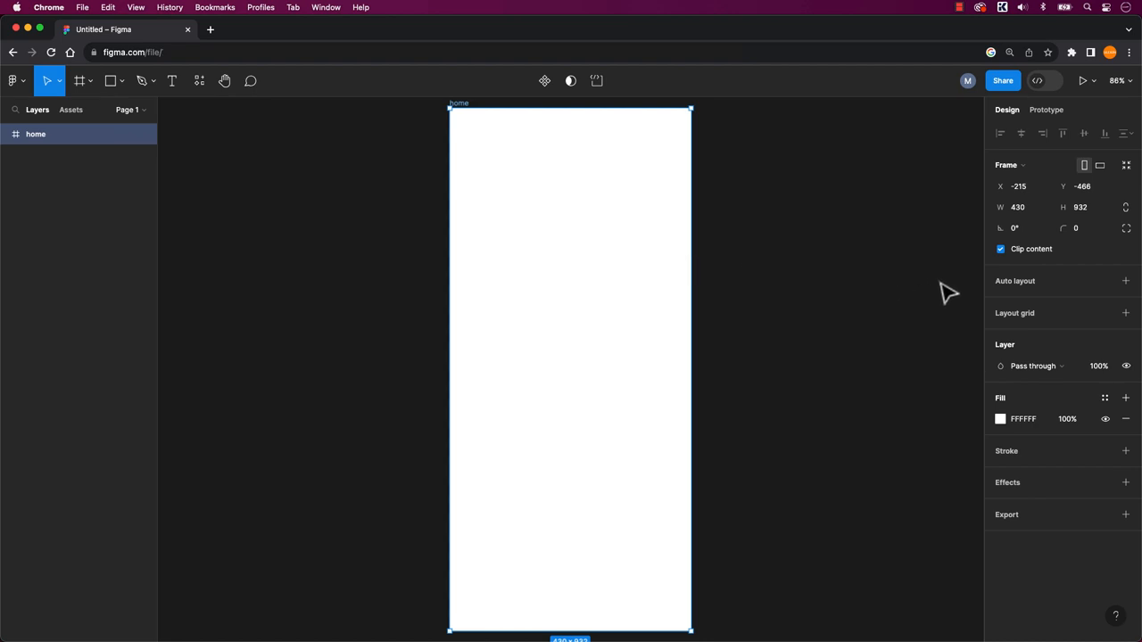
mouse_move(1018, 324)
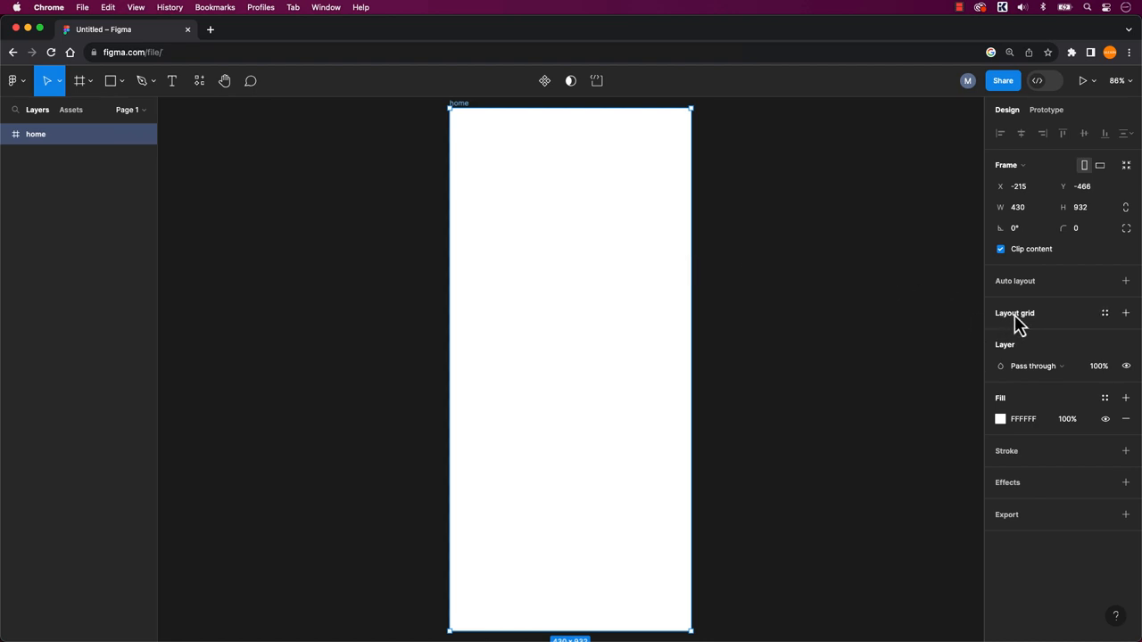
Give home a 3-column layout grid with margin 10, then toggle its visibility.
left_click(1125, 313)
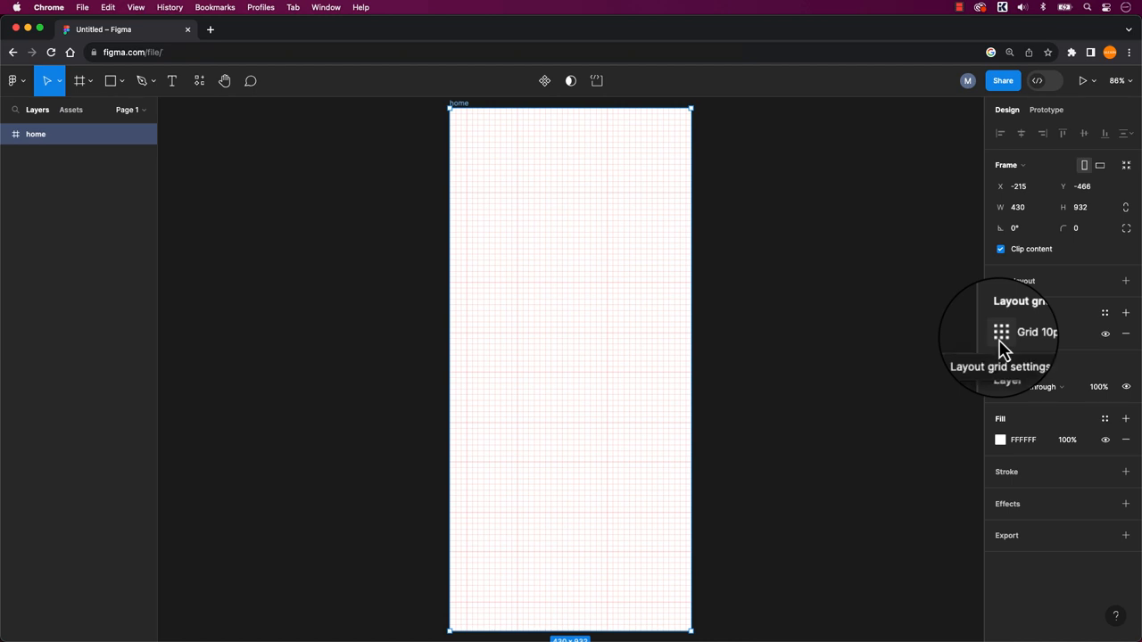
left_click(1000, 332)
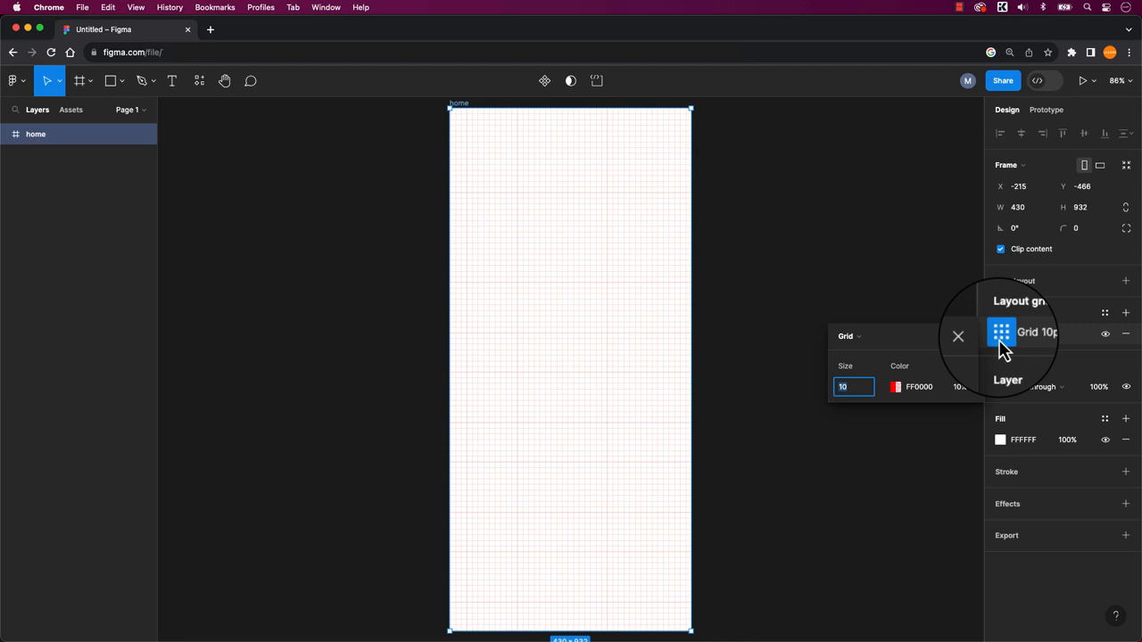
left_click(848, 336)
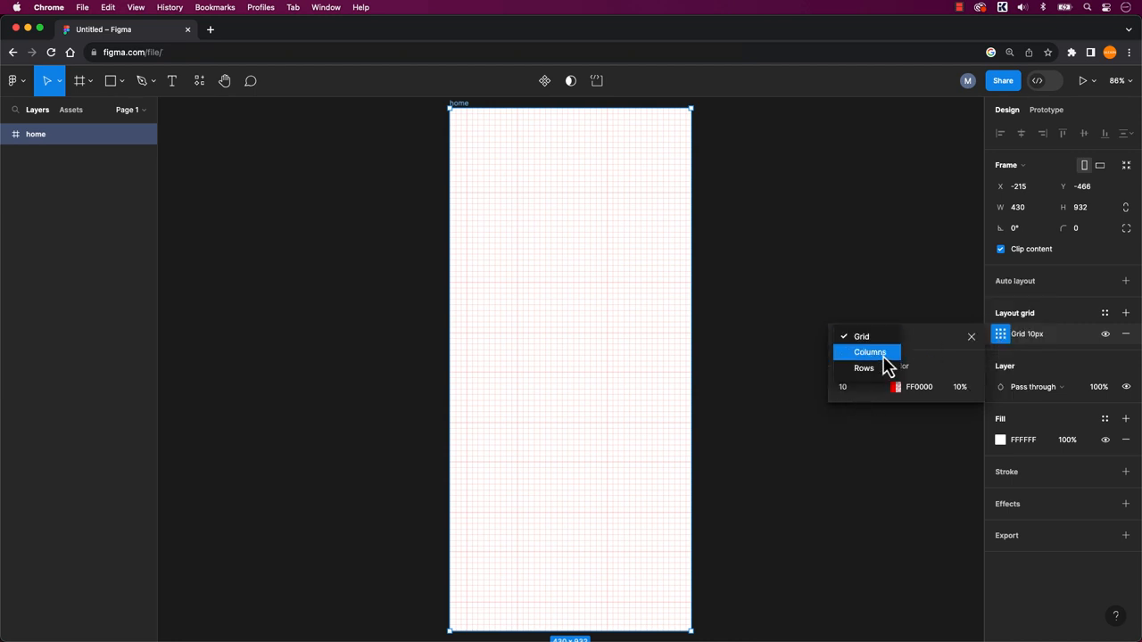
left_click(869, 351)
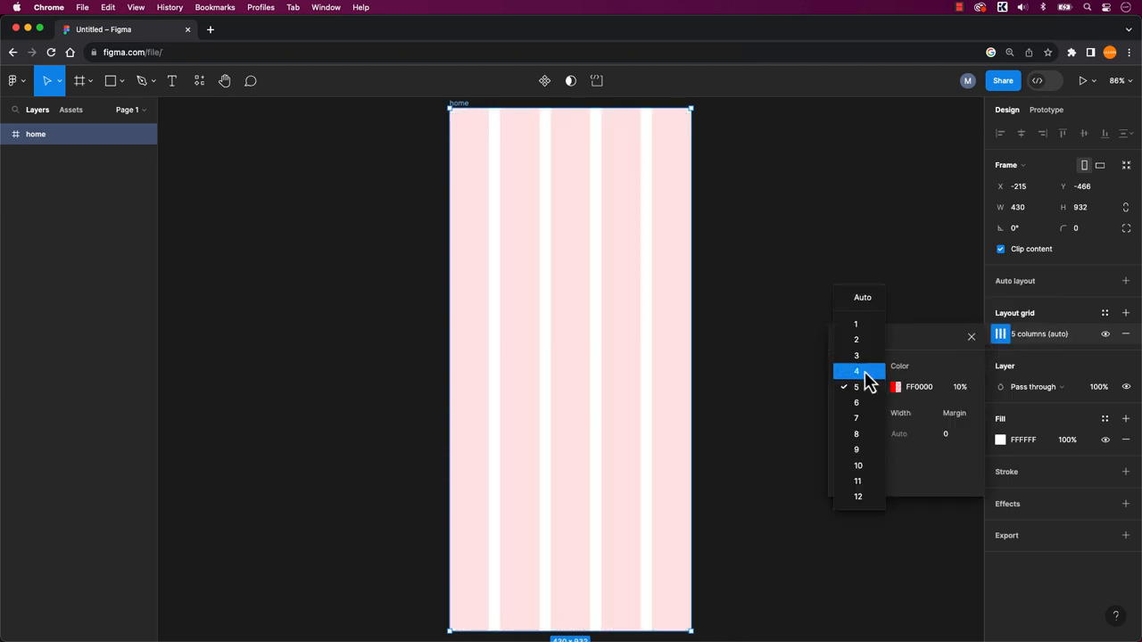
left_click(856, 355)
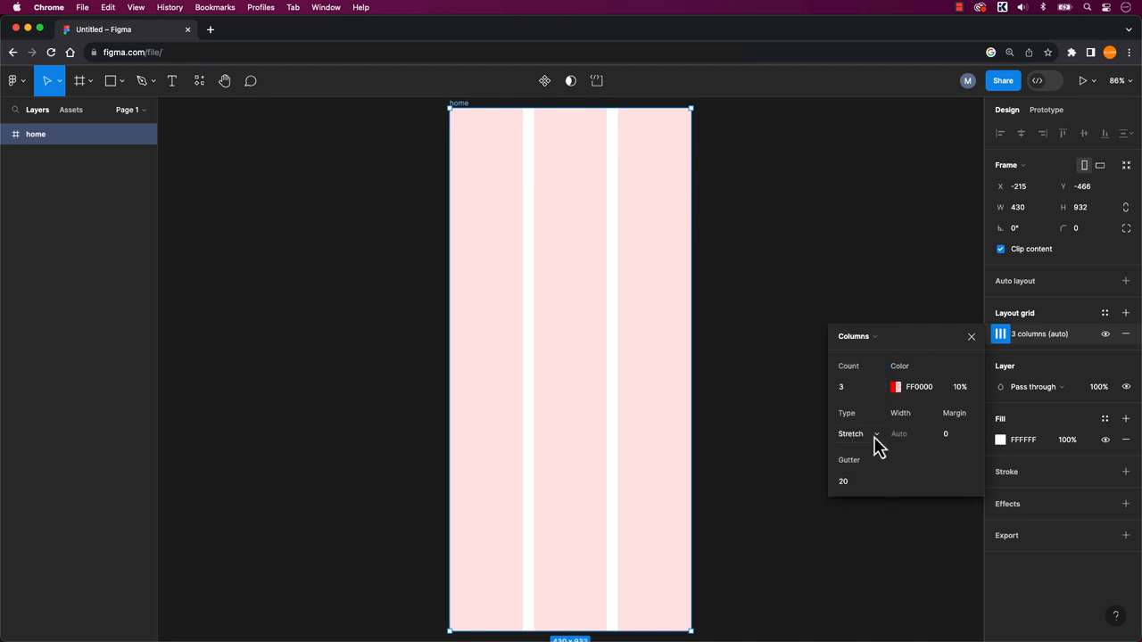
type("10")
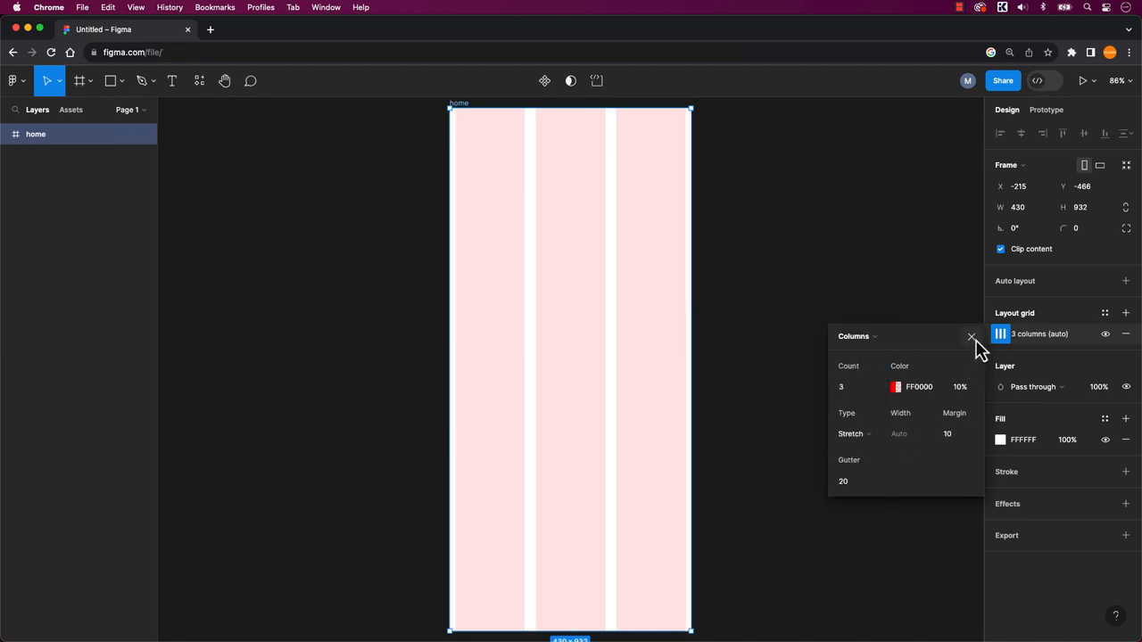
left_click(970, 337)
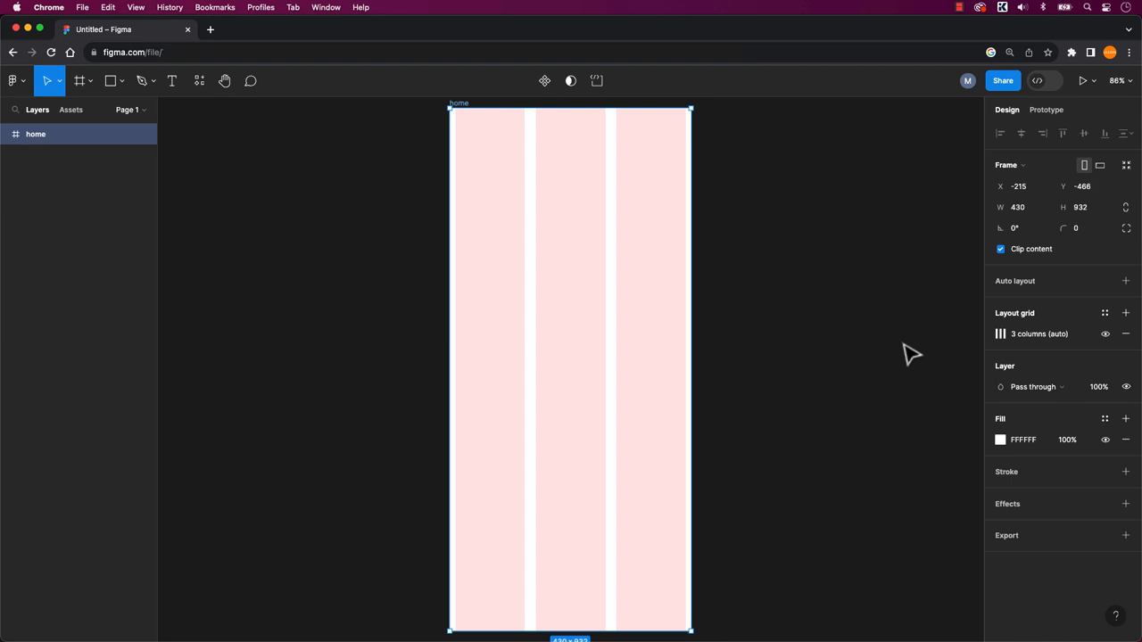
mouse_move(1106, 334)
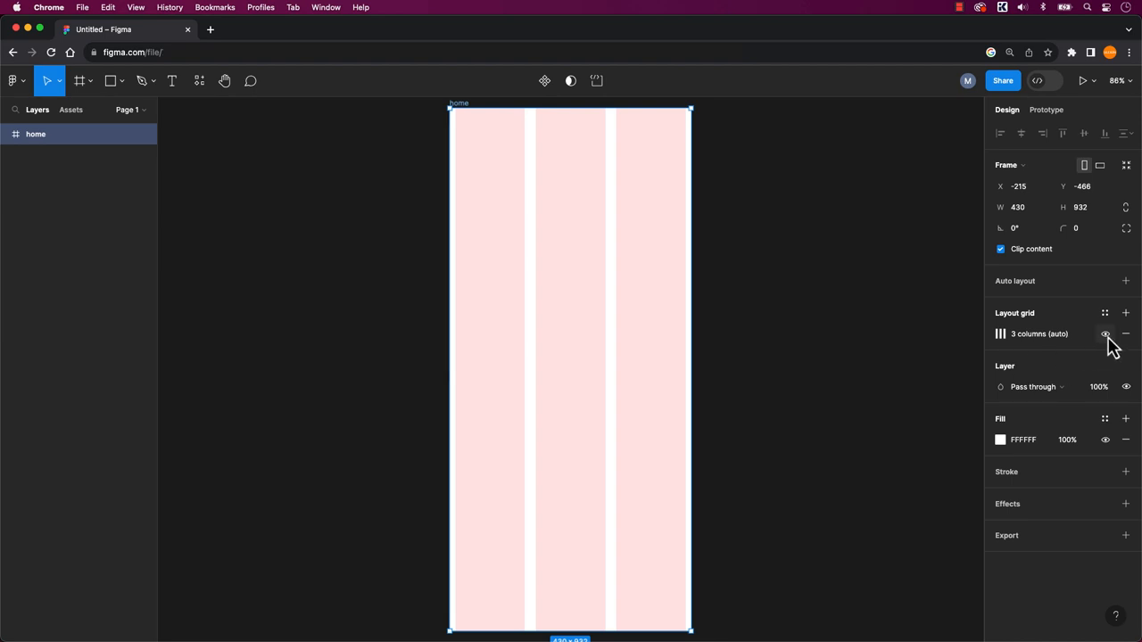
left_click(1105, 334)
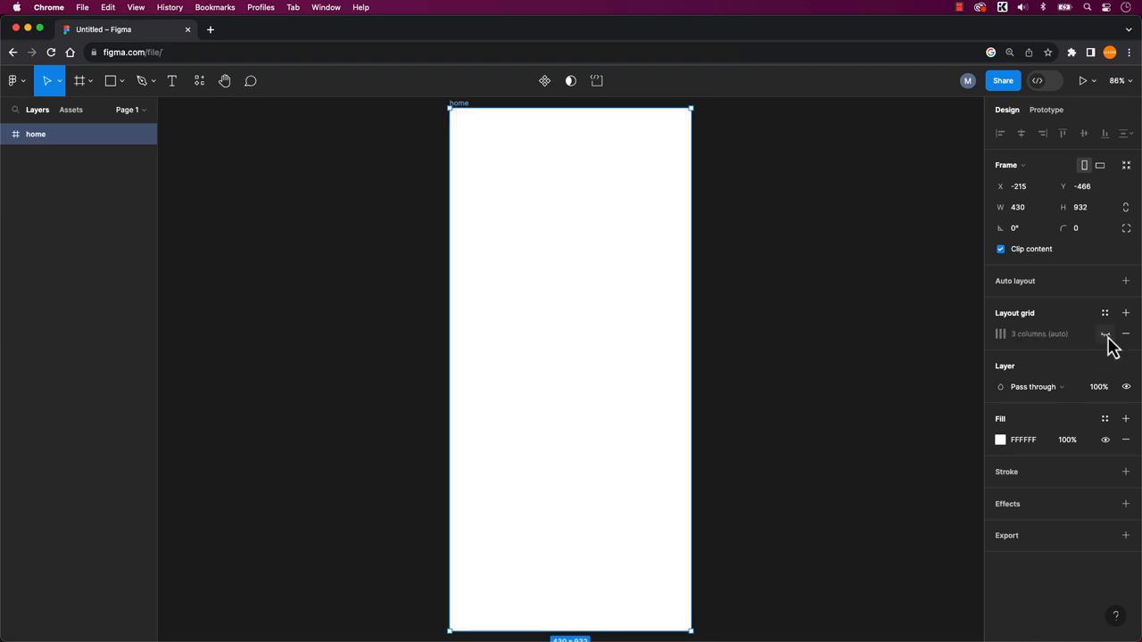
left_click(1106, 334)
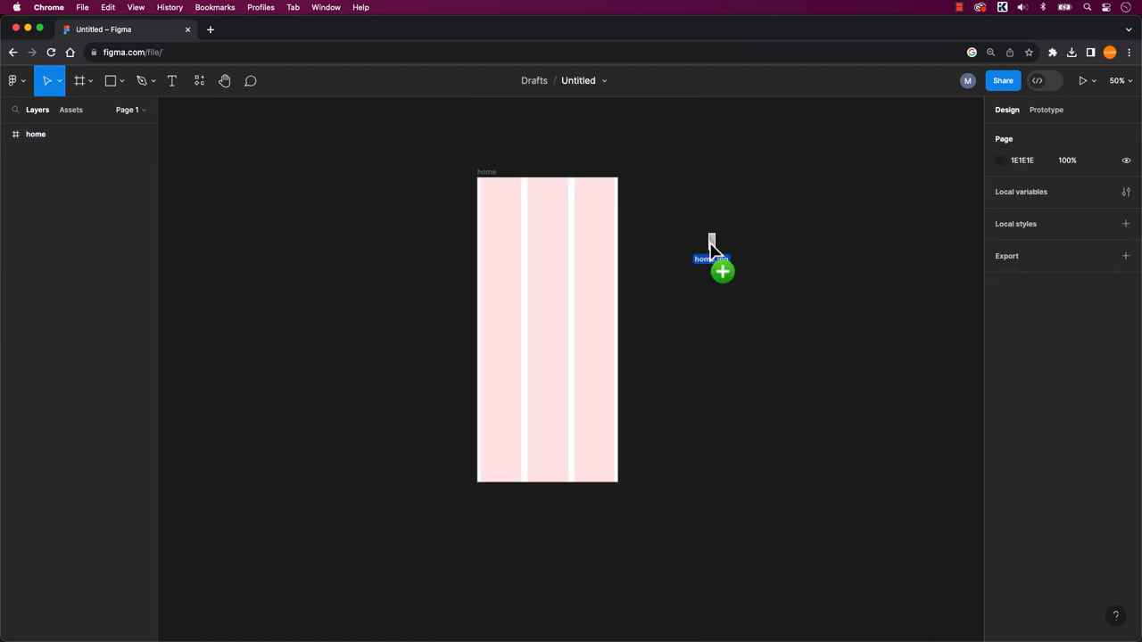
Drop the sketch image into home, shrink it to fit, and test the frame height.
left_click(711, 258)
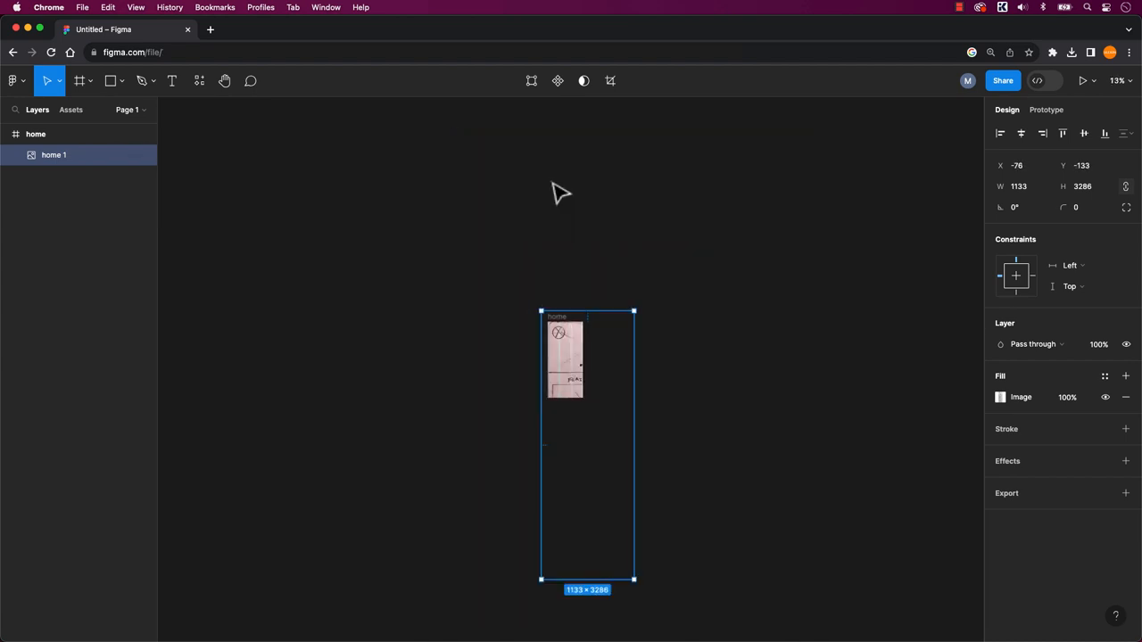
left_click_drag(633, 580, 600, 491)
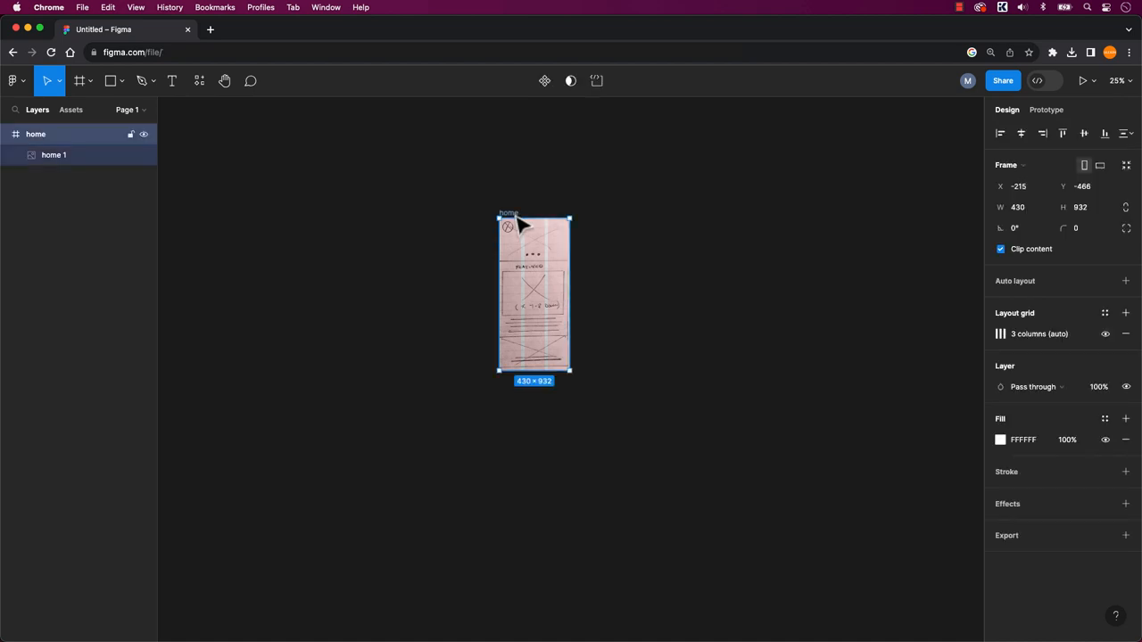
left_click_drag(533, 371, 529, 446)
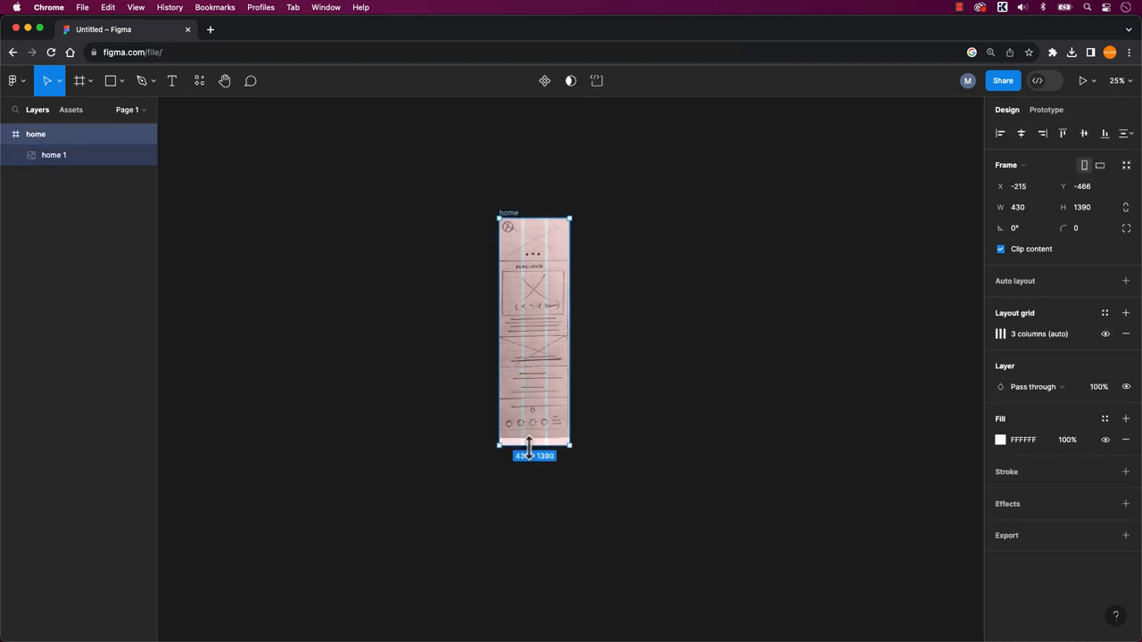
left_click_drag(534, 446, 533, 430)
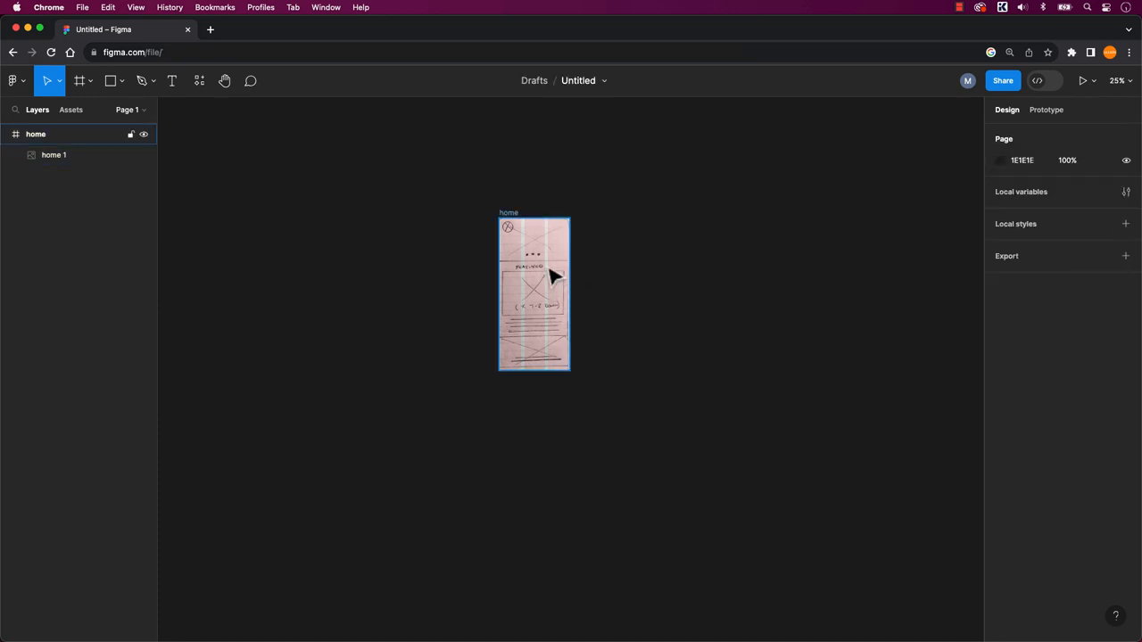
Shorten the home frame so it ends at the sketch's bottom edge.
left_click(534, 294)
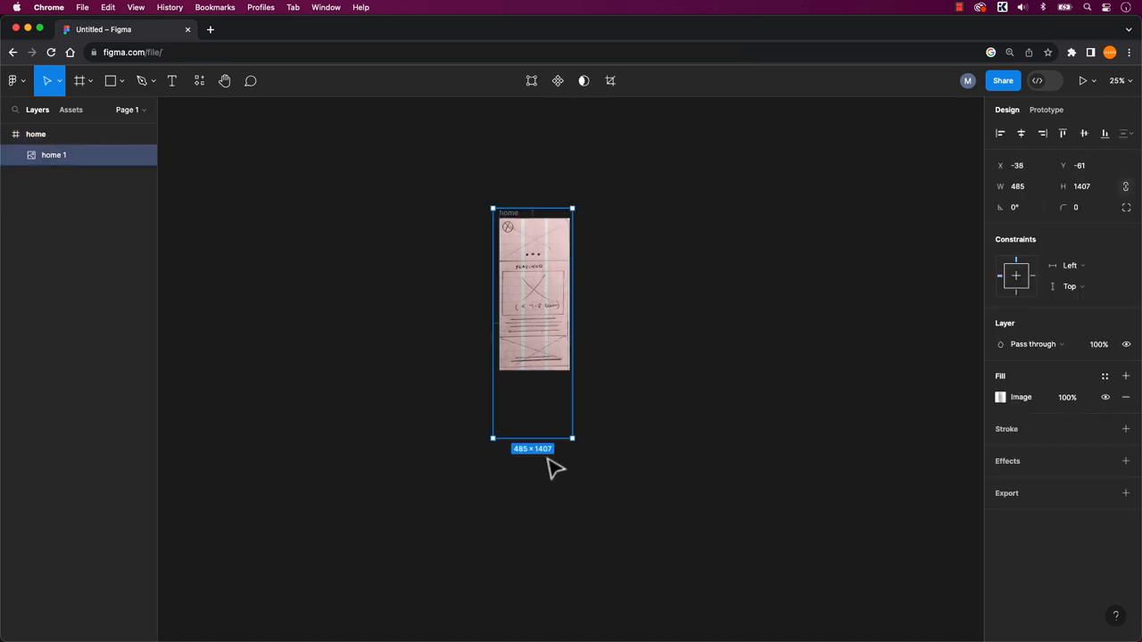
left_click(1082, 185)
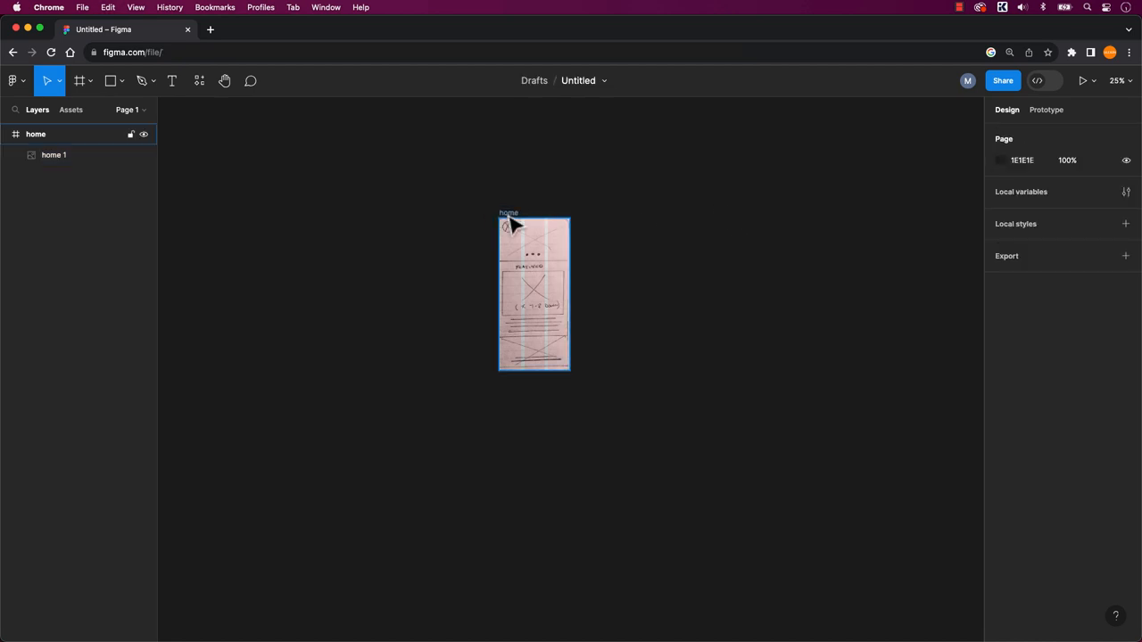
left_click(534, 294)
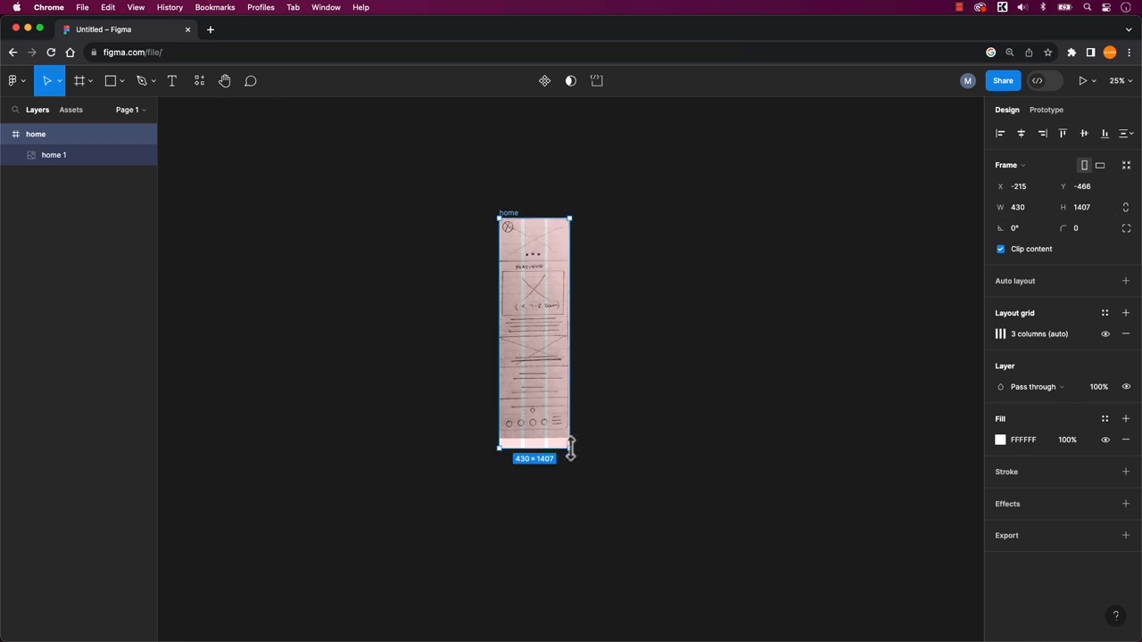
left_click_drag(570, 447, 538, 443)
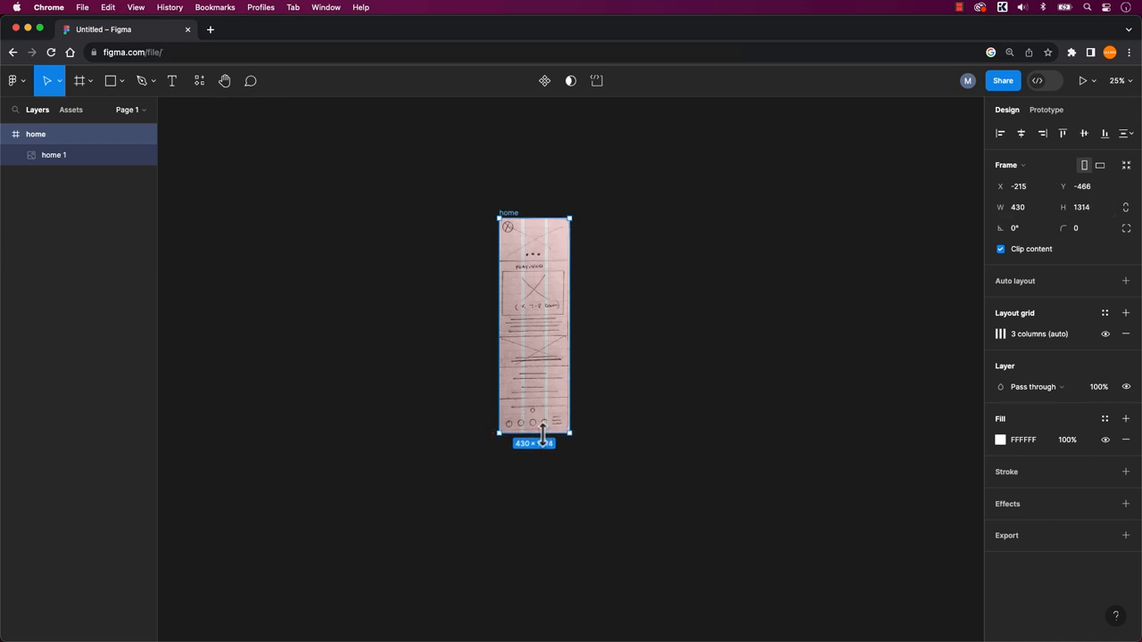
left_click(631, 431)
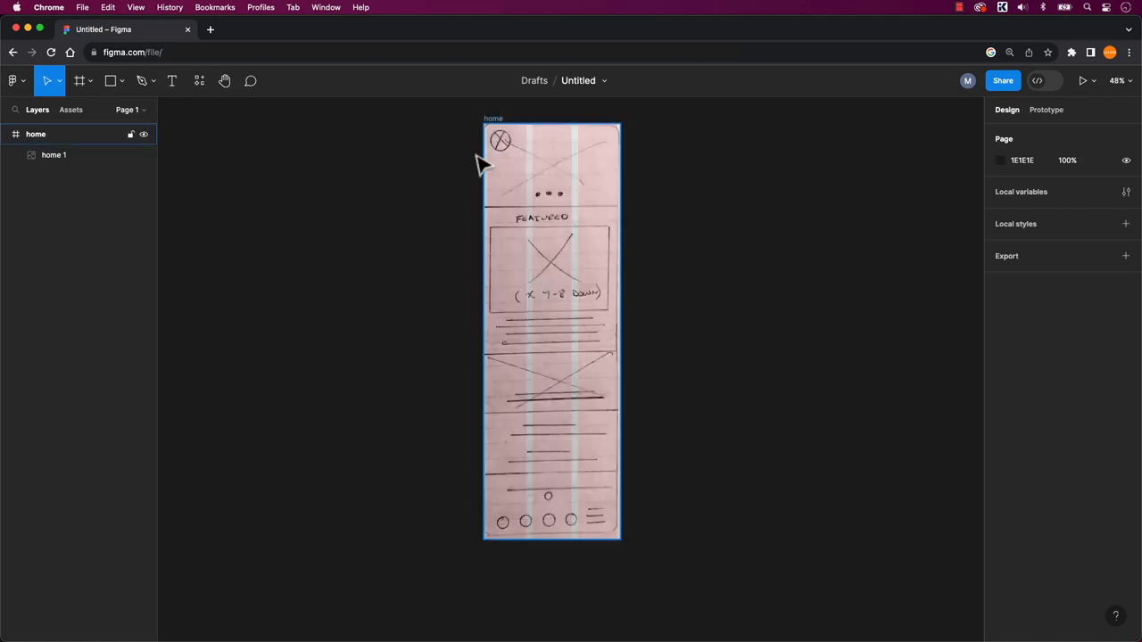
Draw a full-width header rectangle and lower its fill opacity to 73%.
left_click_drag(484, 131, 589, 195)
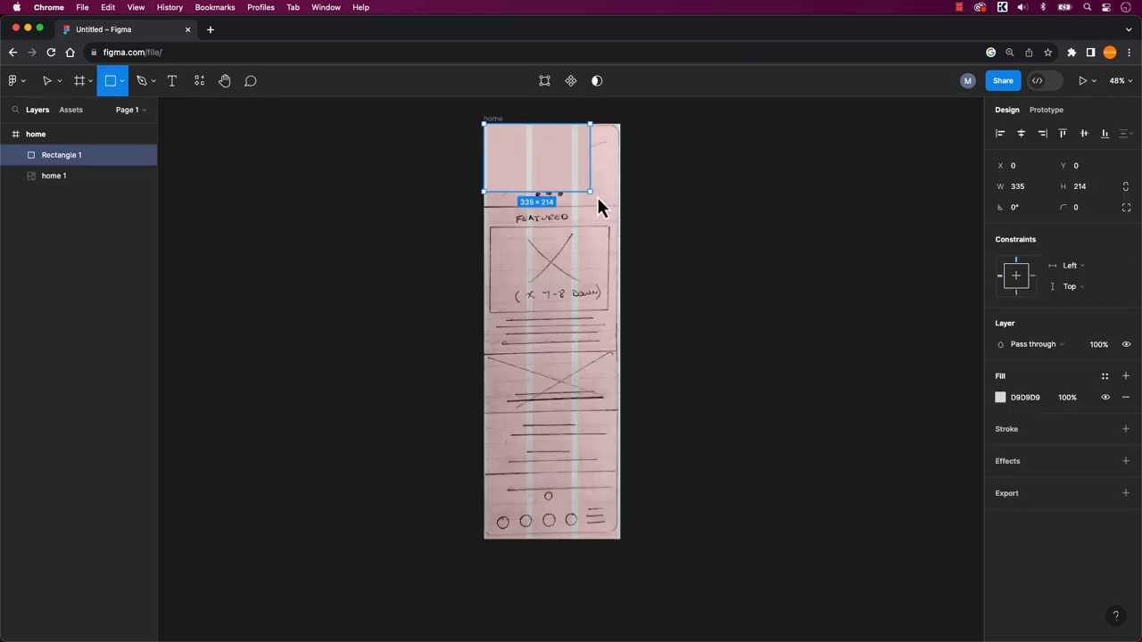
left_click_drag(589, 191, 620, 214)
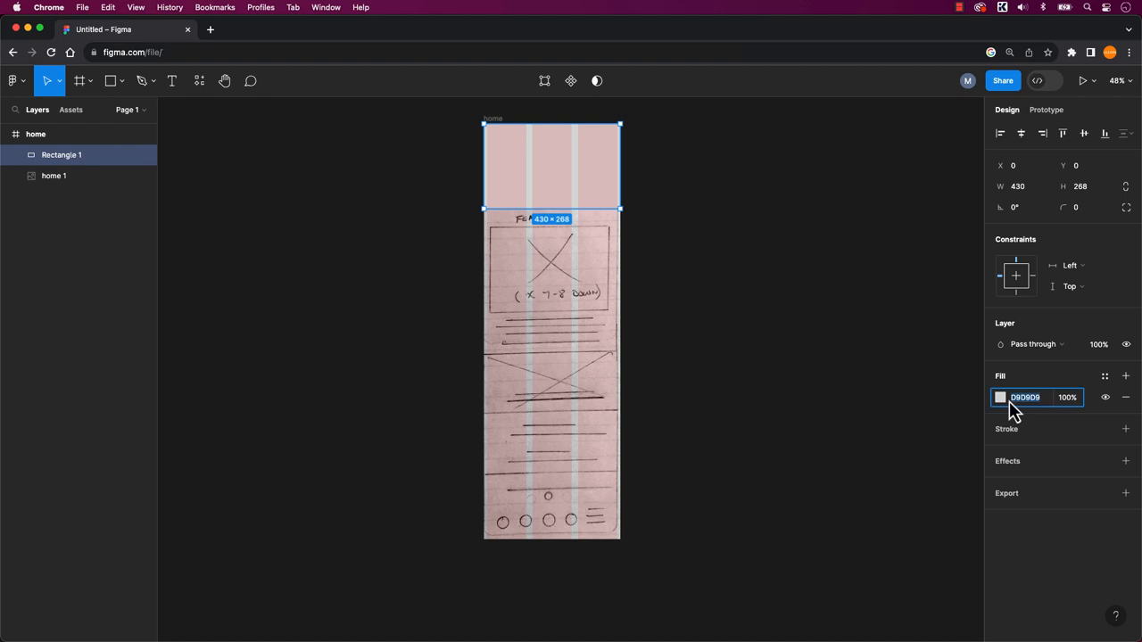
left_click(1000, 397)
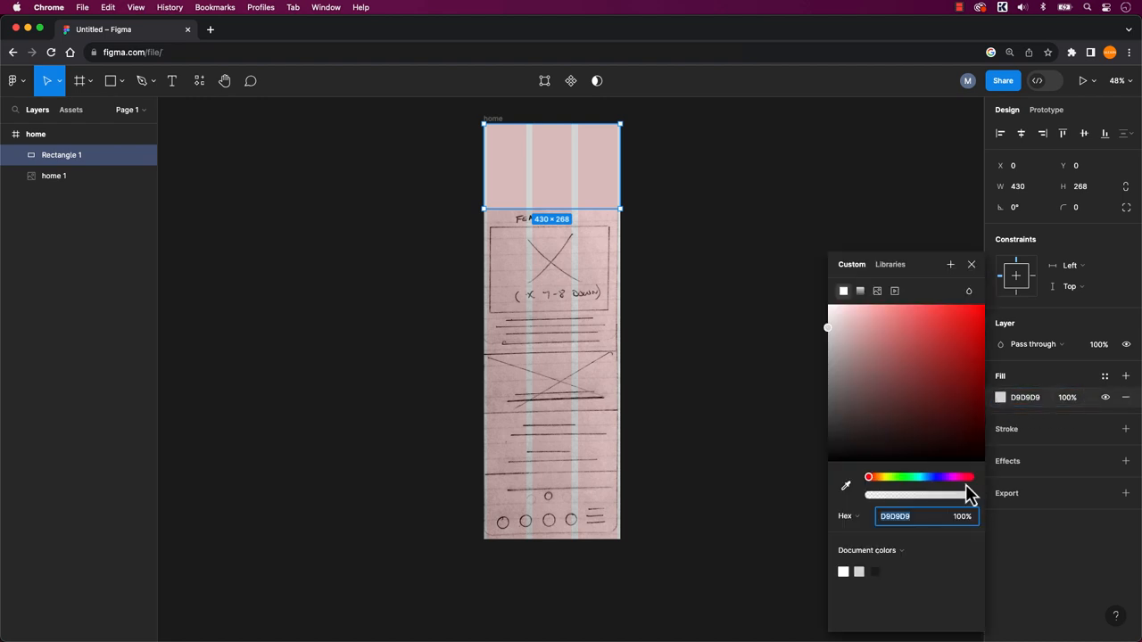
left_click_drag(963, 495, 918, 495)
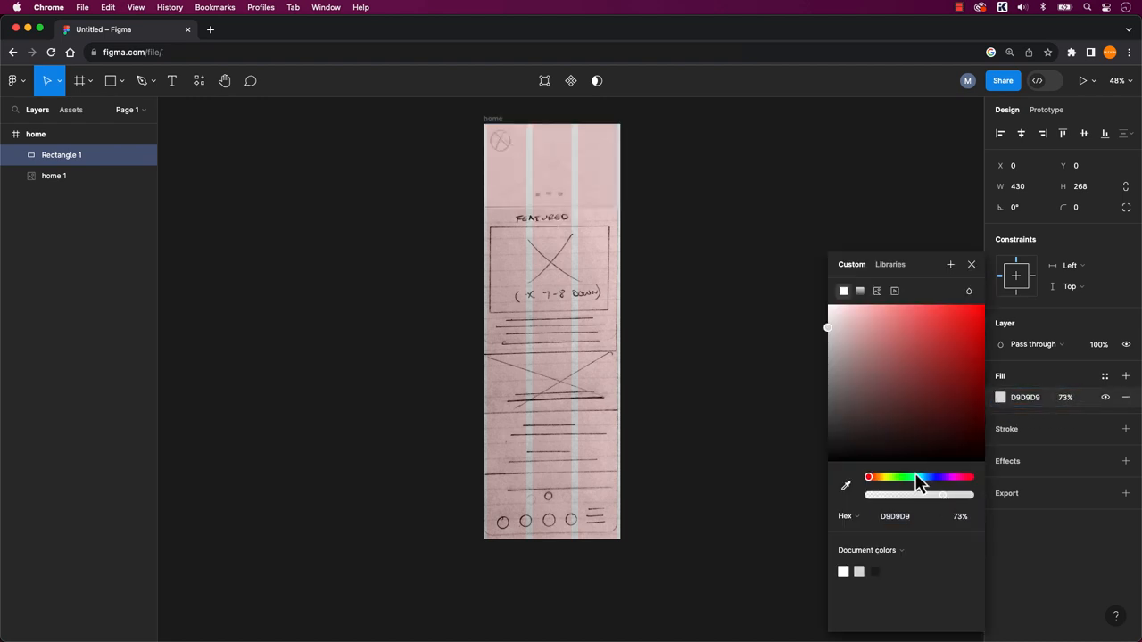
Draw a circle at the header's top-left and open its fill settings.
left_click(121, 80)
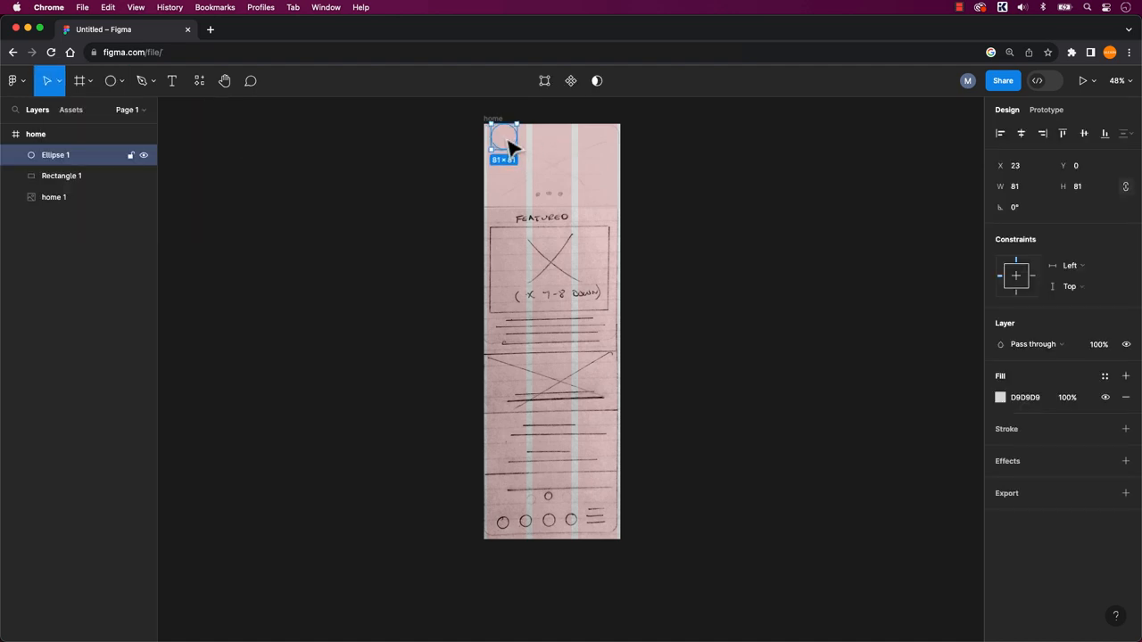
left_click_drag(504, 141, 500, 152)
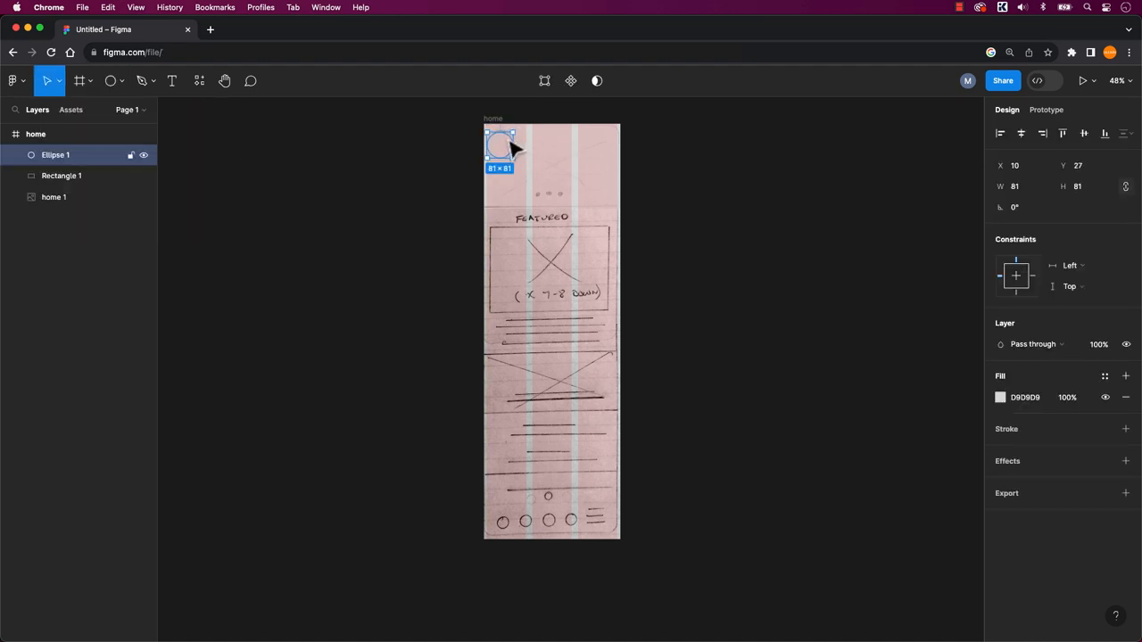
left_click(999, 397)
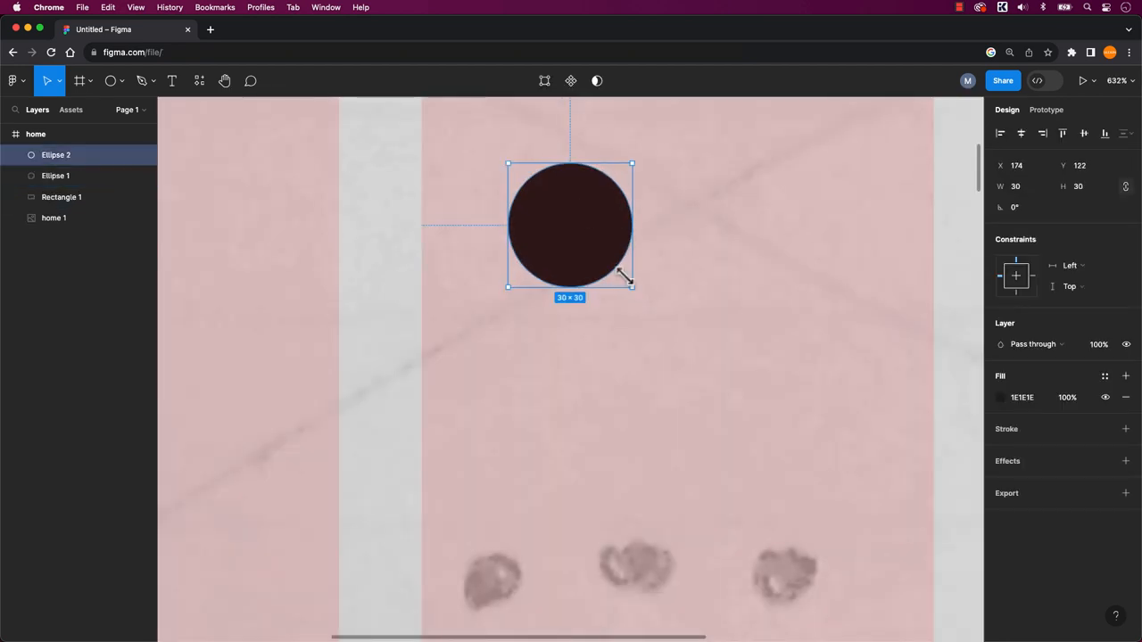
Shrink the dark dot to 16×16 to match the sketch's header dots.
left_click_drag(570, 224, 494, 500)
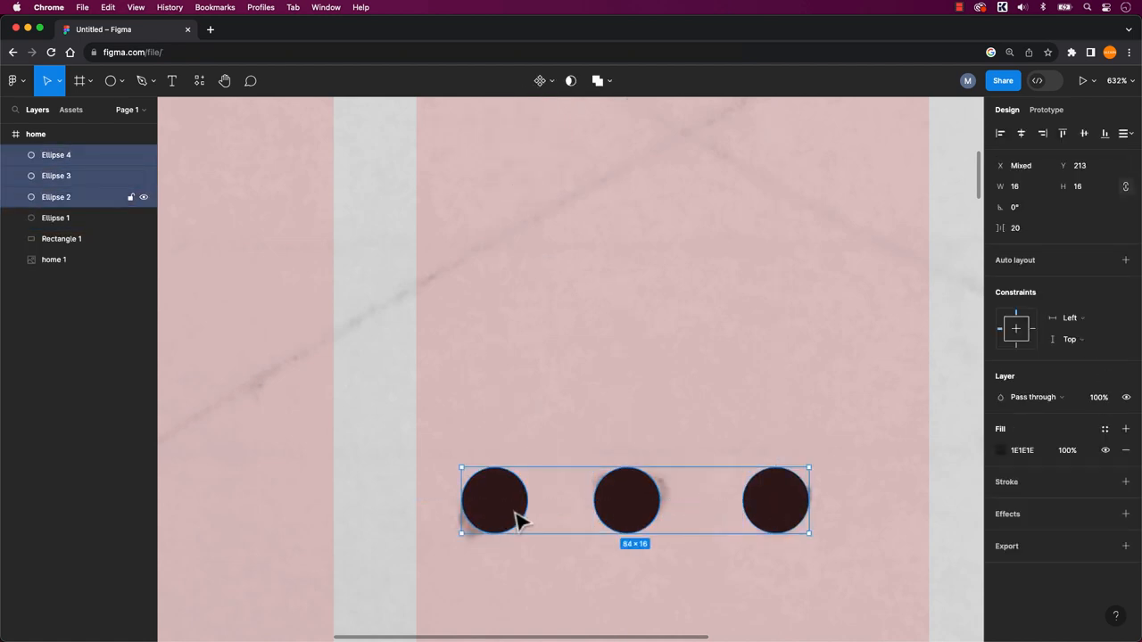
left_click(1126, 133)
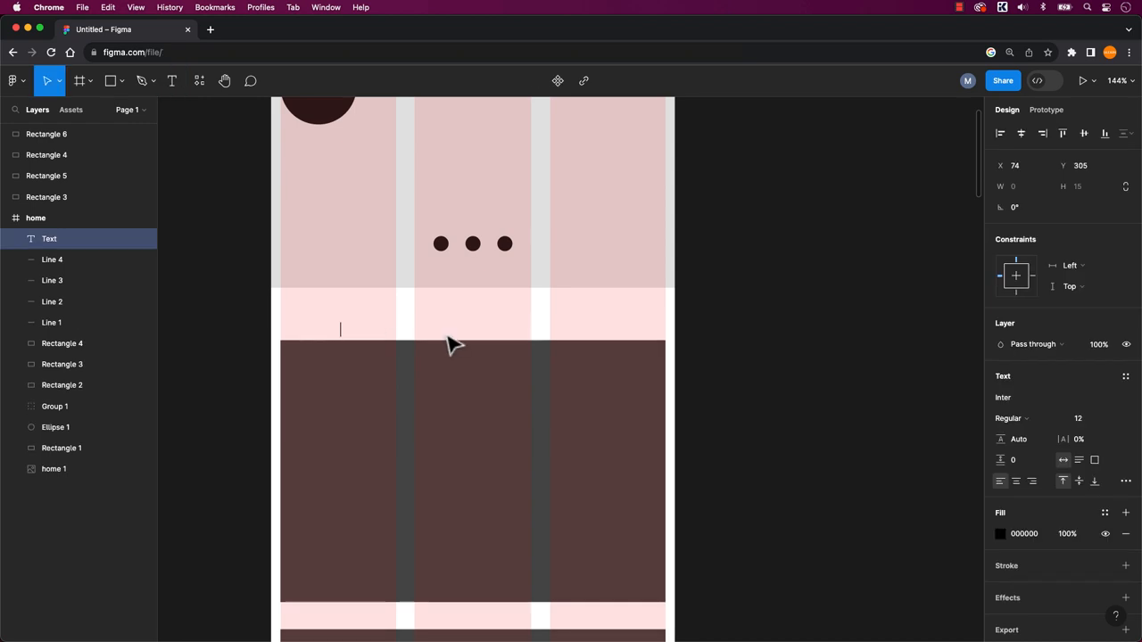
Type the FEATURED label below the header and set its font size to 36.
type("FEATURED")
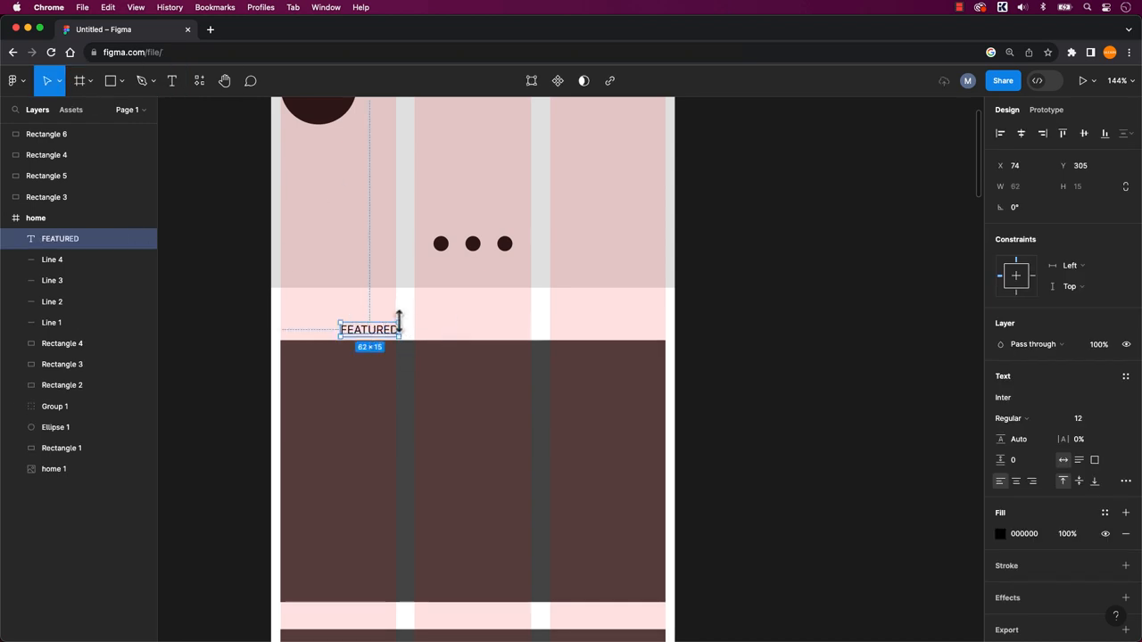
left_click(1086, 419)
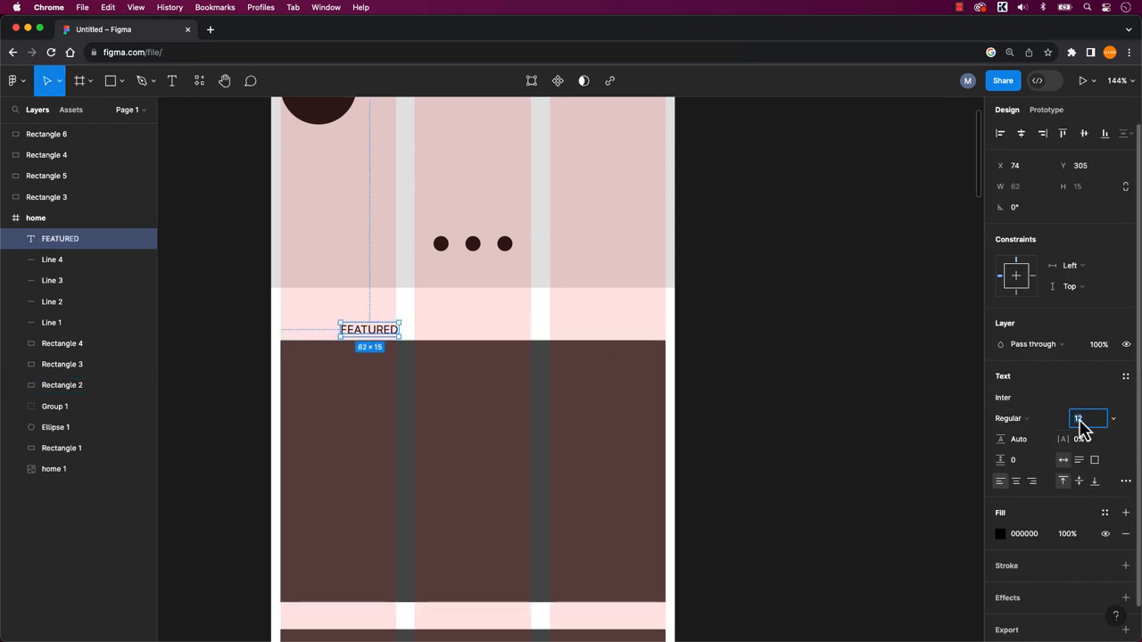
type("36")
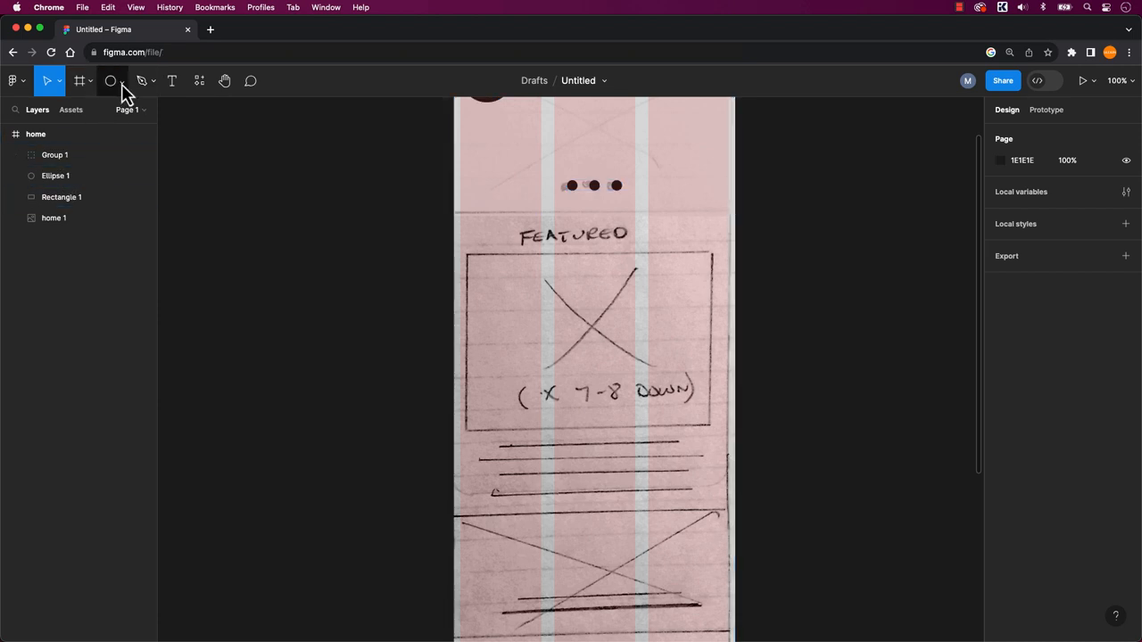
Draw black lines over the first two sketched text lines.
left_click_drag(500, 446, 678, 446)
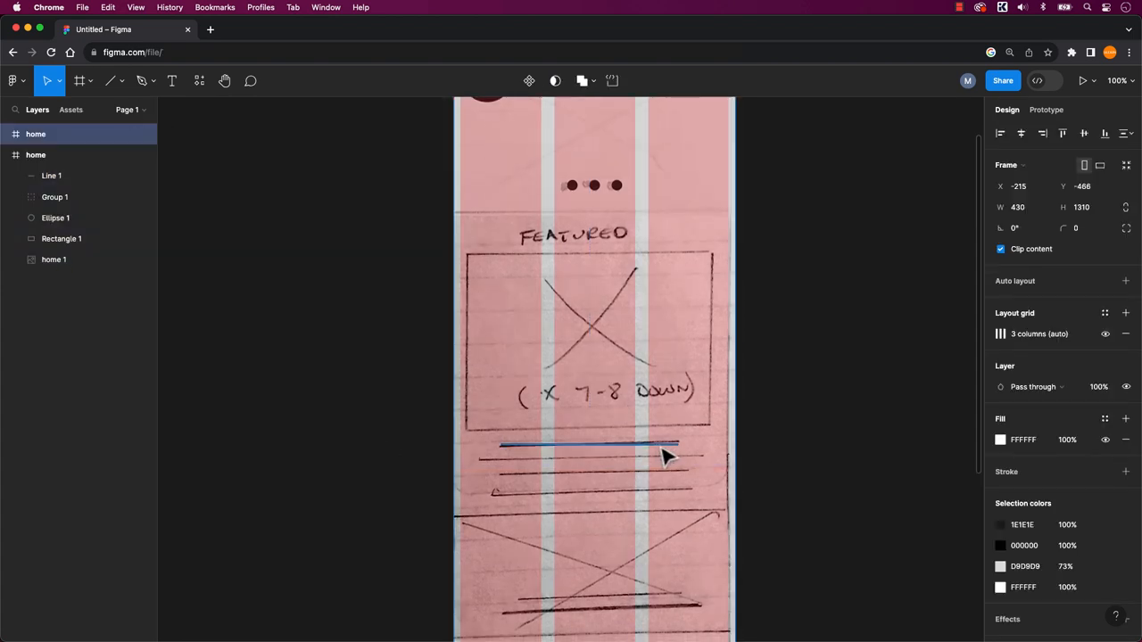
left_click(588, 444)
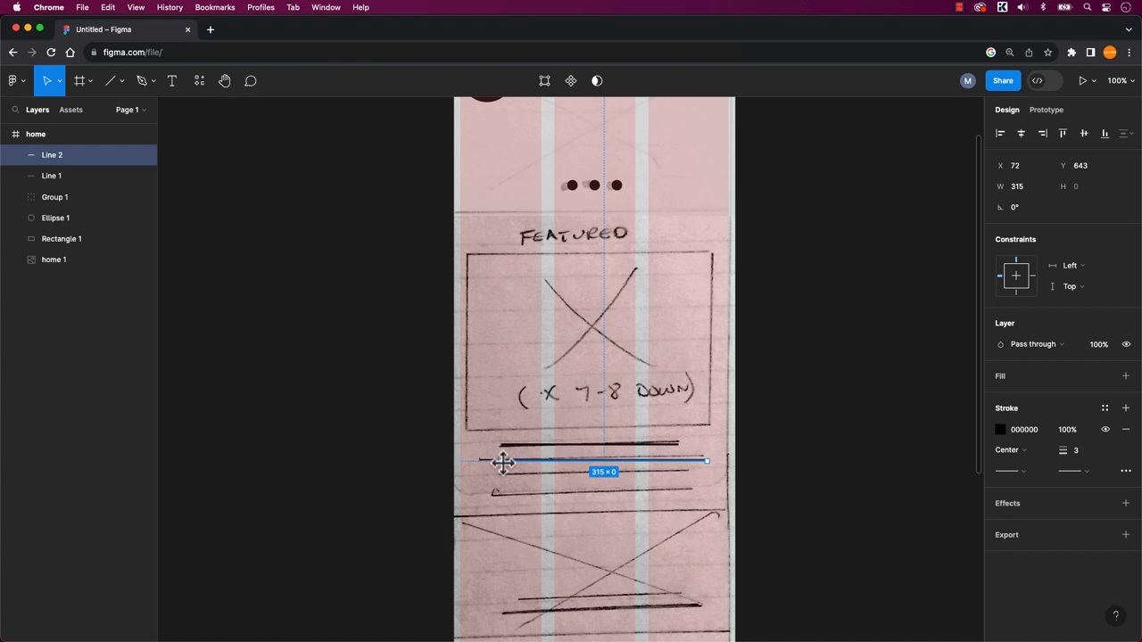
left_click_drag(504, 461, 479, 461)
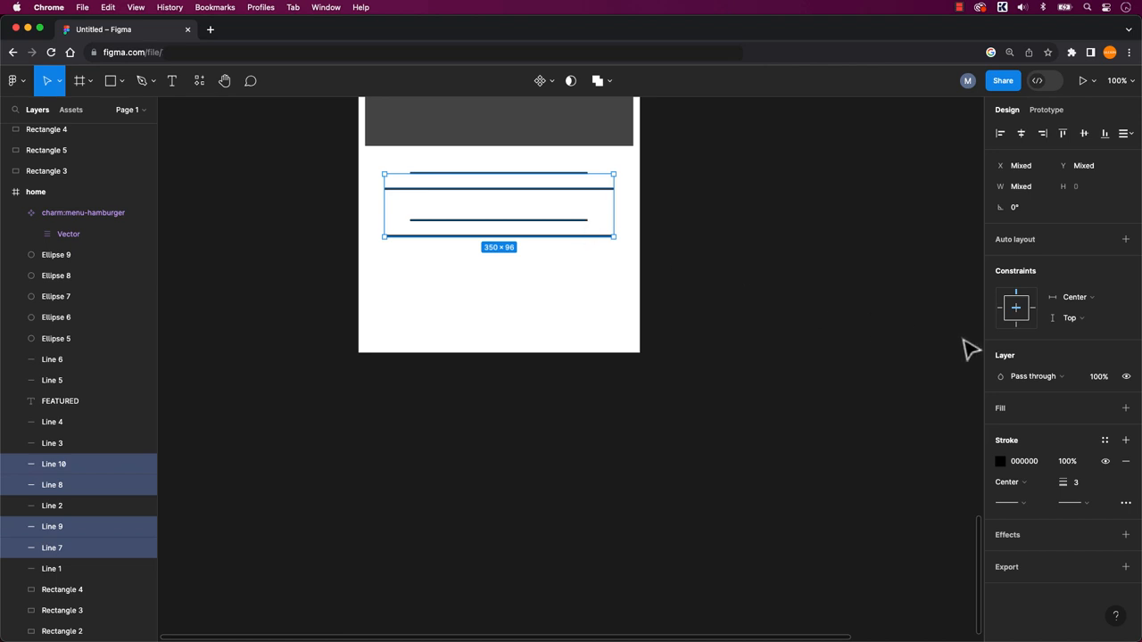
key("shift+a")
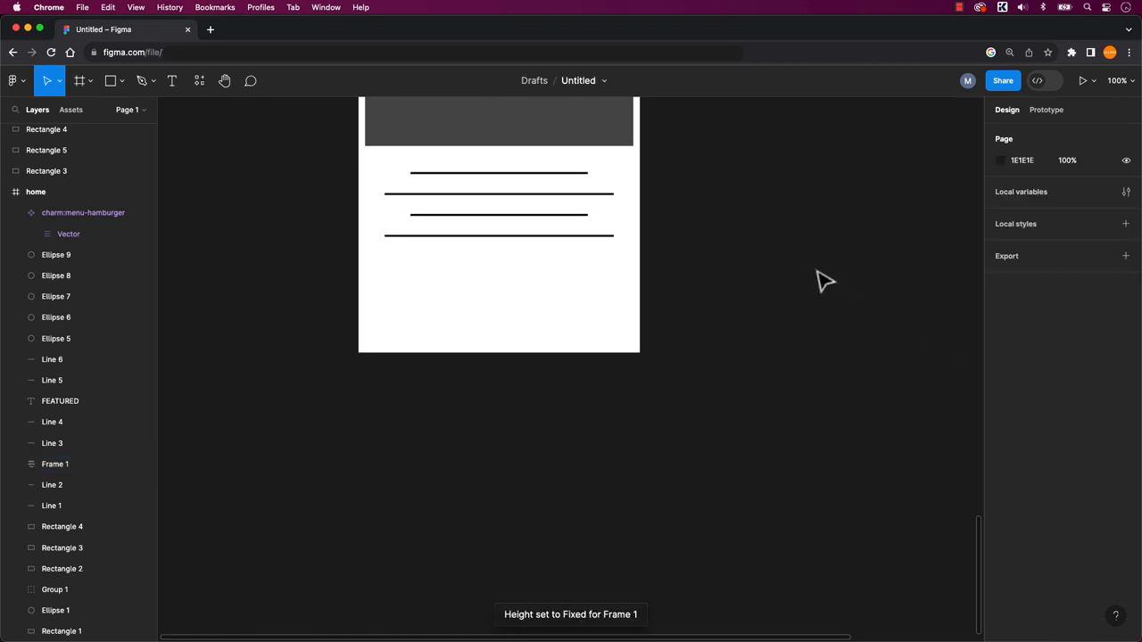
mouse_move(798, 263)
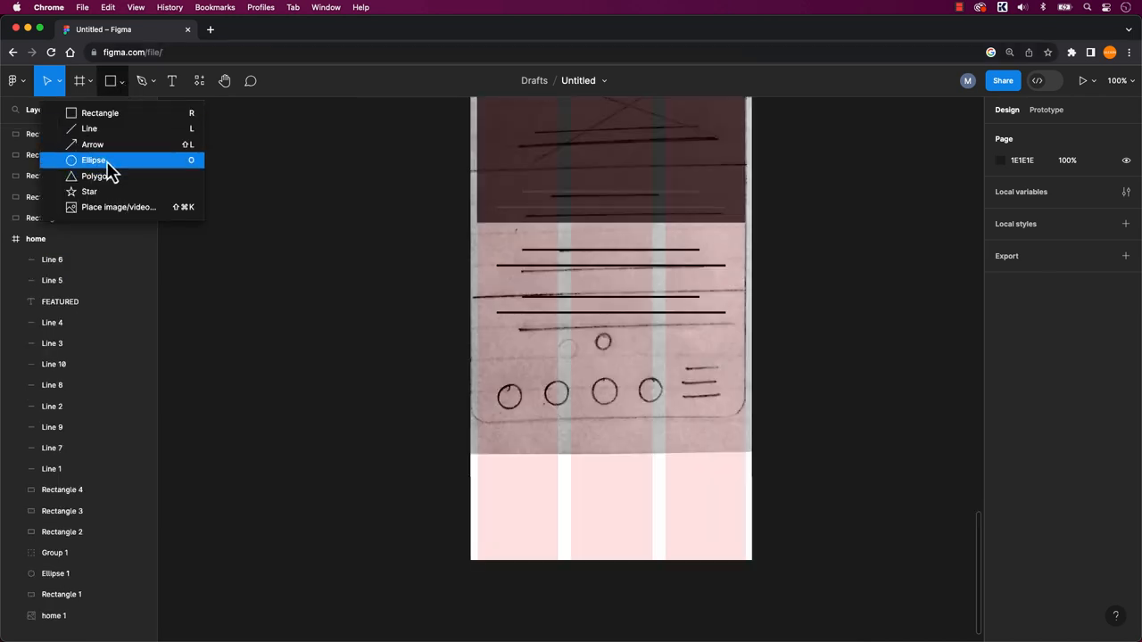
Switch to the Ellipse tool for the footer circles.
left_click(94, 159)
type("ICONIFY")
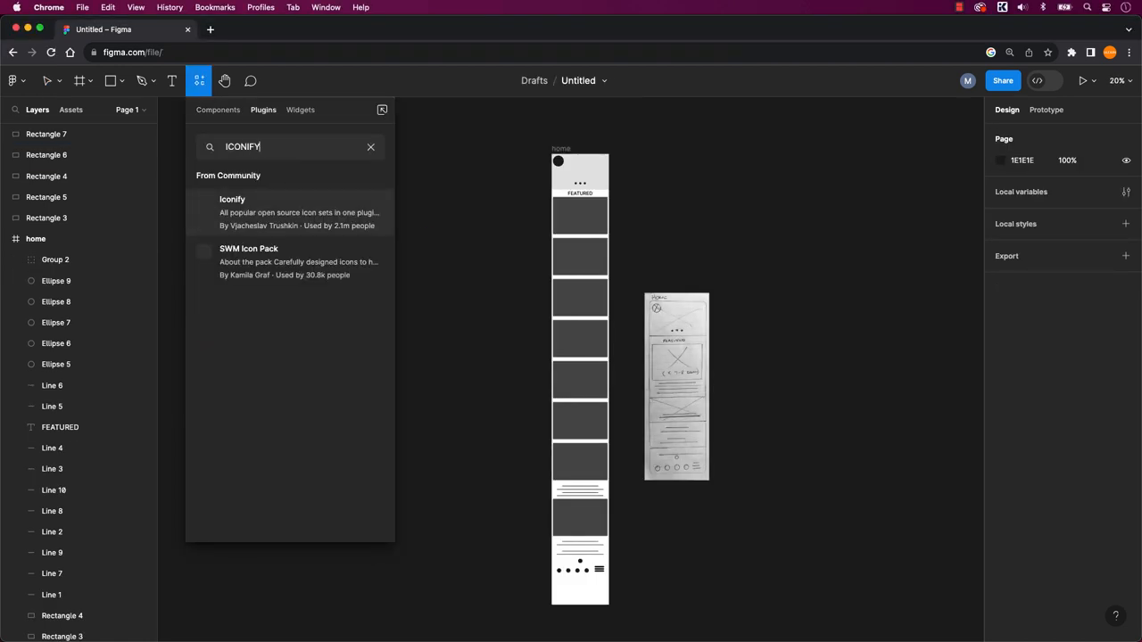
Import the charm:menu-hamburger icon through the Iconify plugin.
left_click(232, 211)
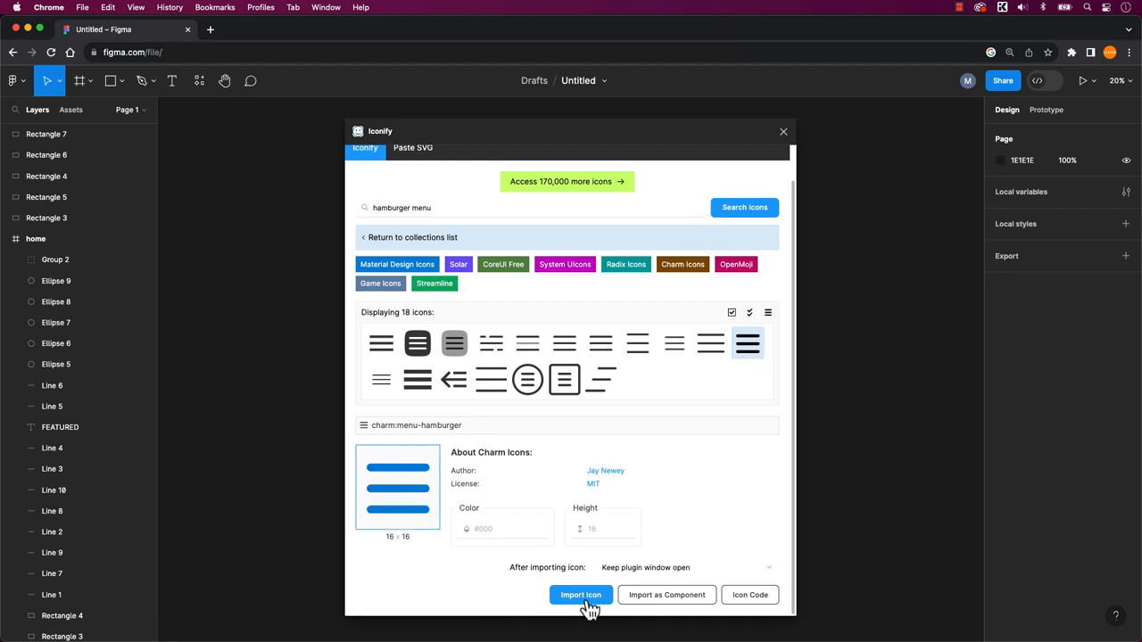
left_click(581, 595)
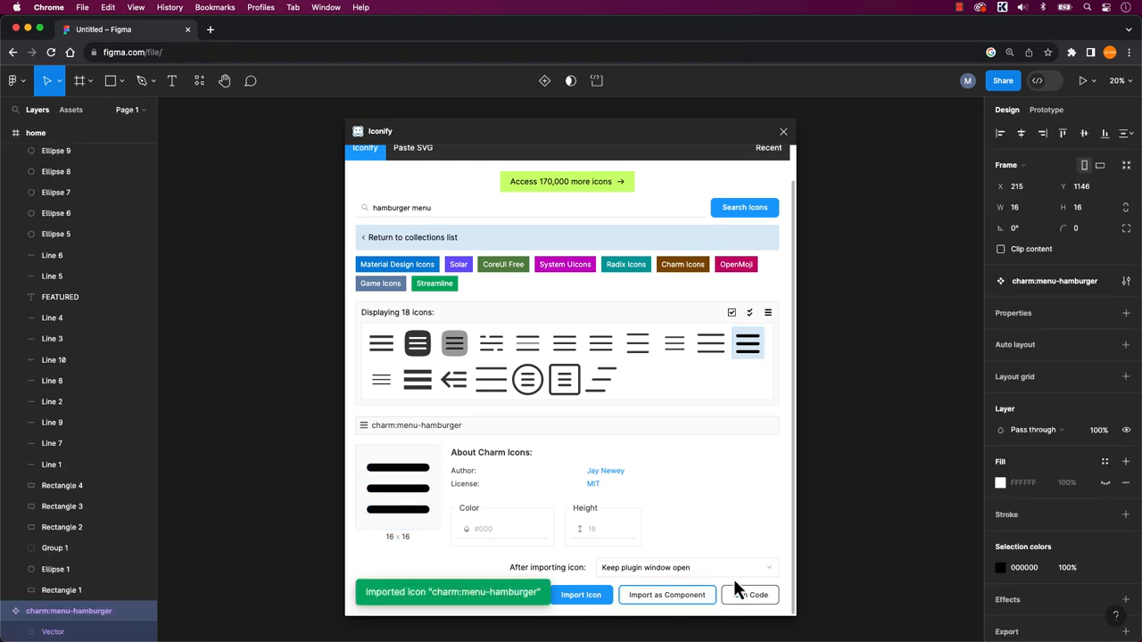
left_click(783, 132)
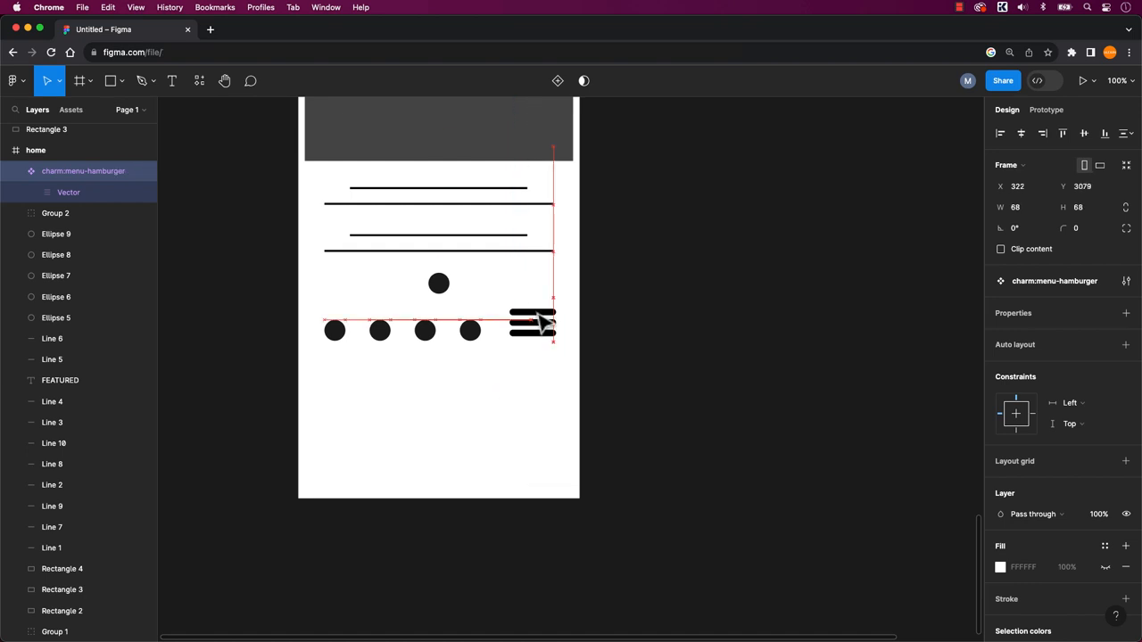
Move the hamburger icon down beside the bottom circles and deselect it.
left_click_drag(533, 323, 532, 363)
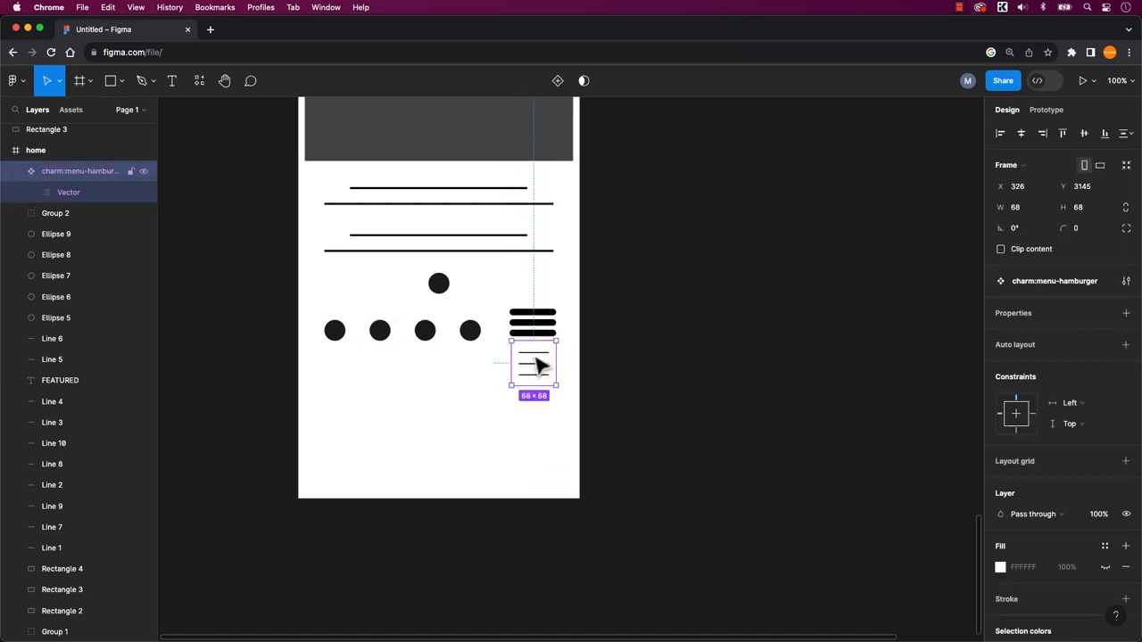
left_click(780, 448)
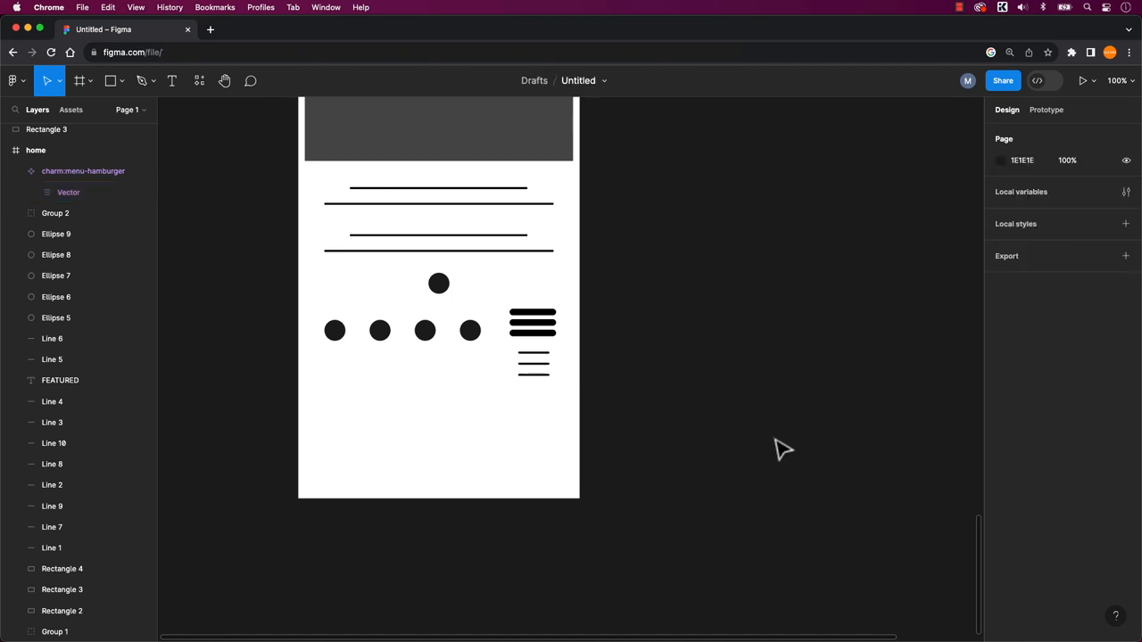